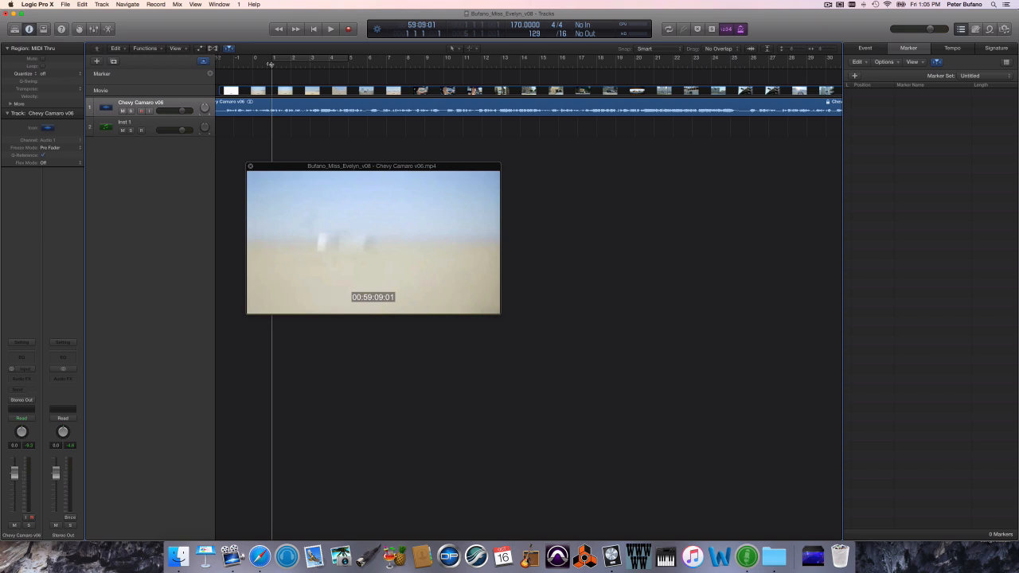
- Play and stop the project, parking the playhead at the first cut, 00:59:12:16
click(331, 29)
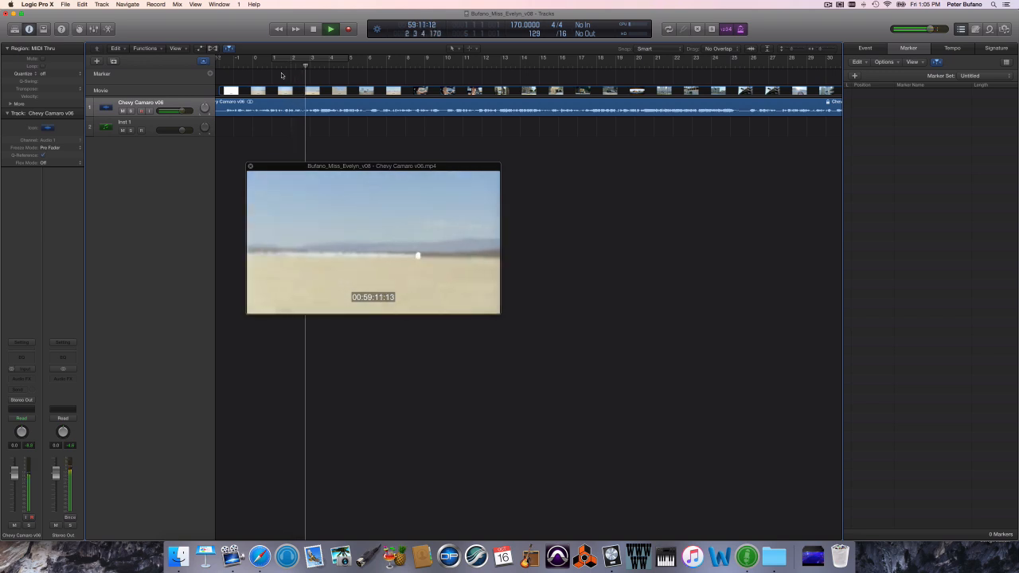
click(347, 29)
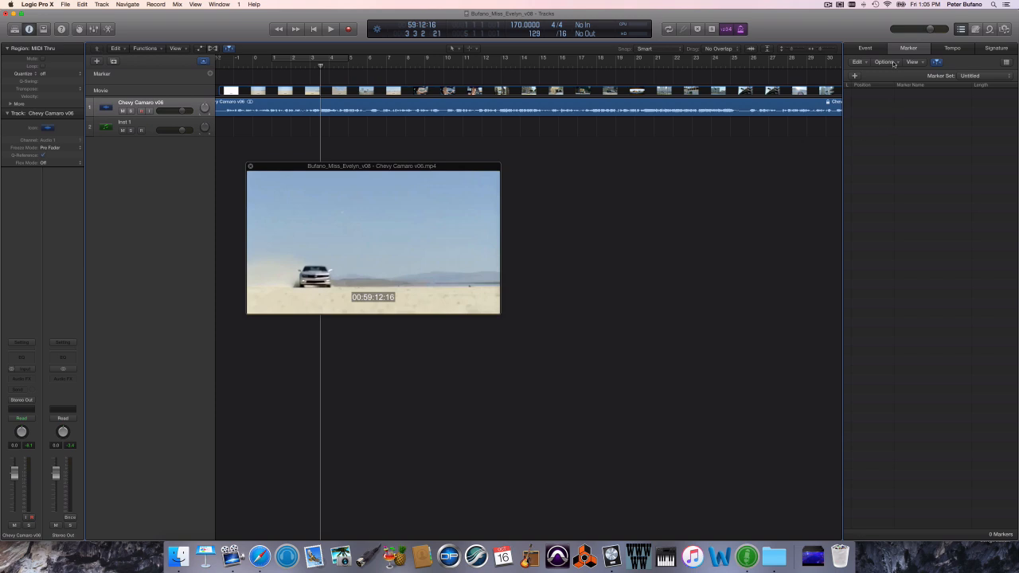
click(885, 63)
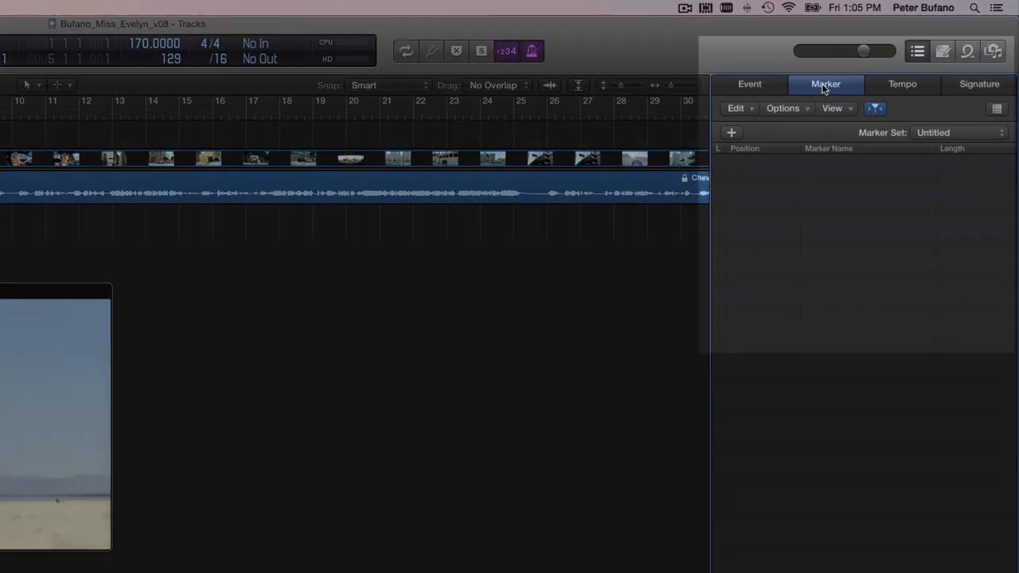
- In the Marker list, create Marker 1 without rounding exactly at 00:59:12:16
click(917, 51)
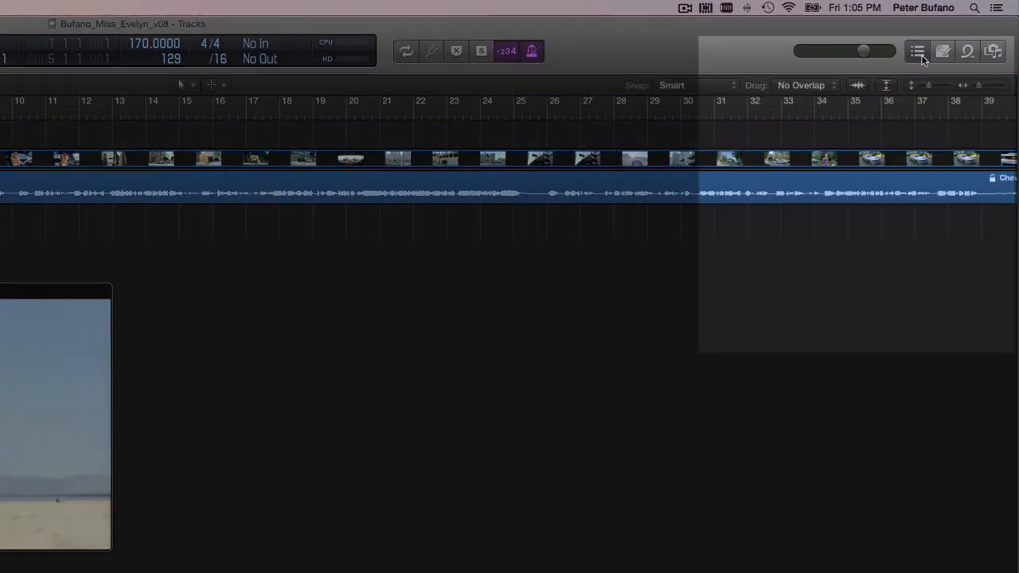
click(916, 50)
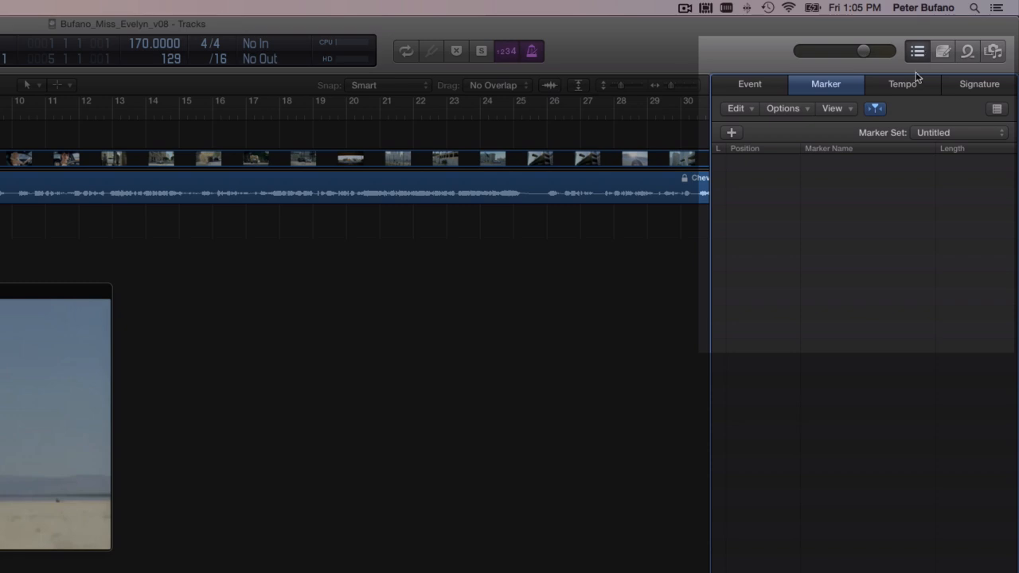
click(748, 83)
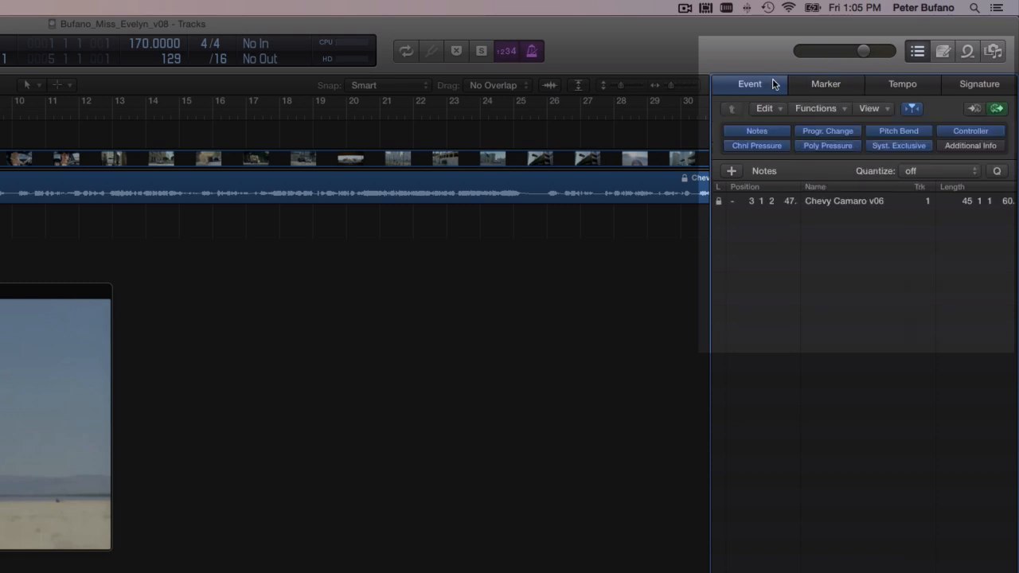
click(901, 83)
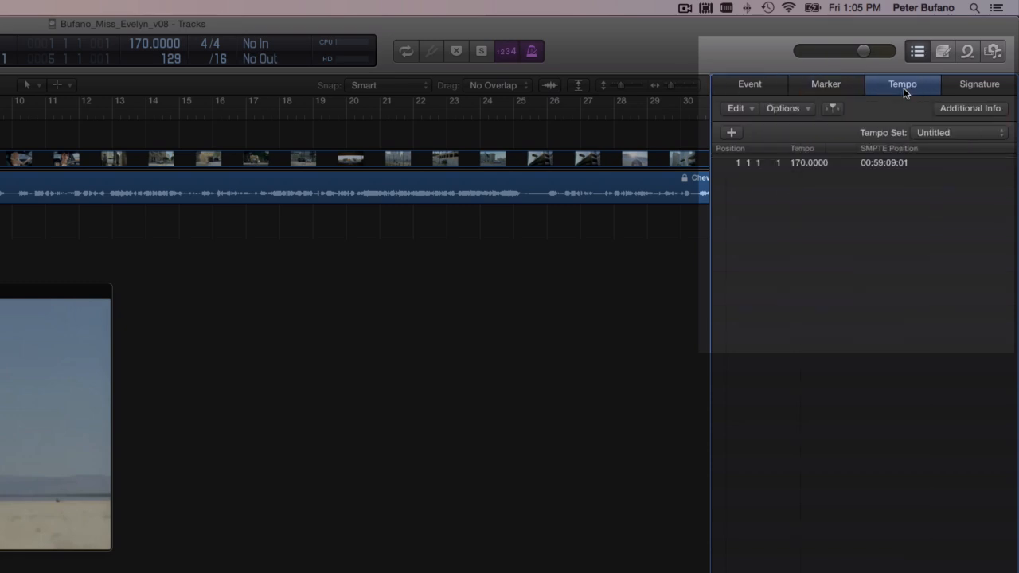
click(825, 82)
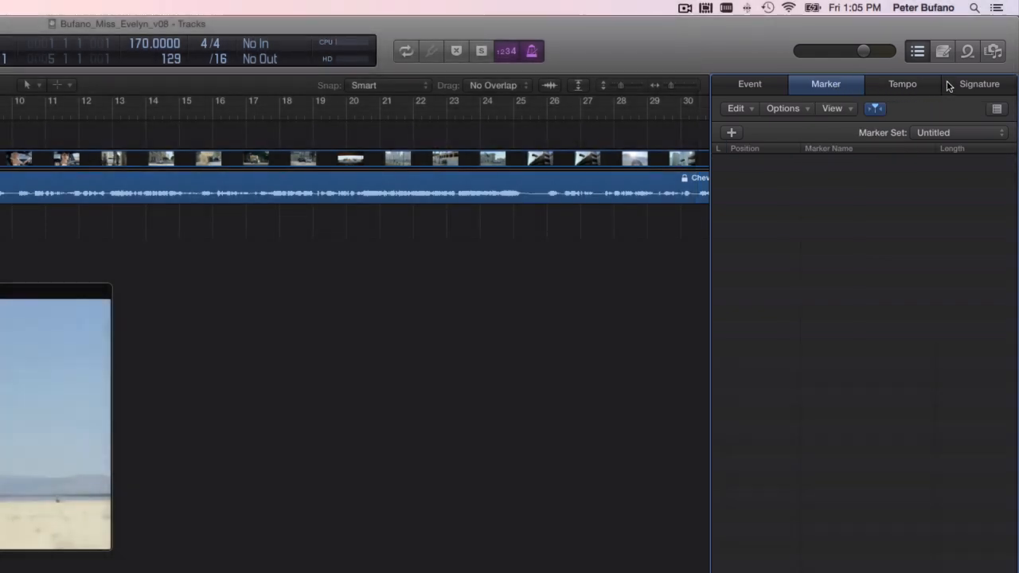
mouse_move(811, 119)
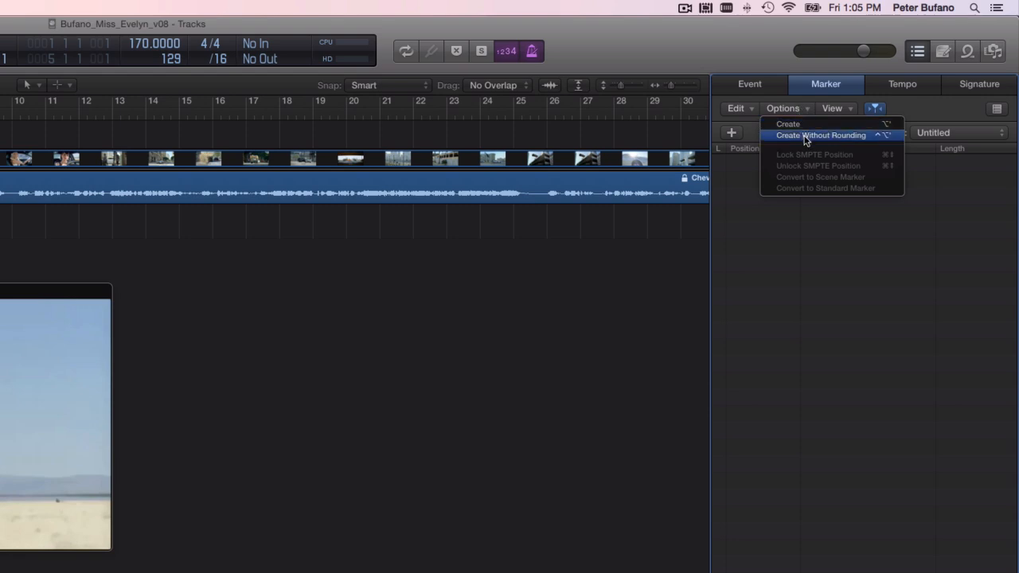
click(821, 134)
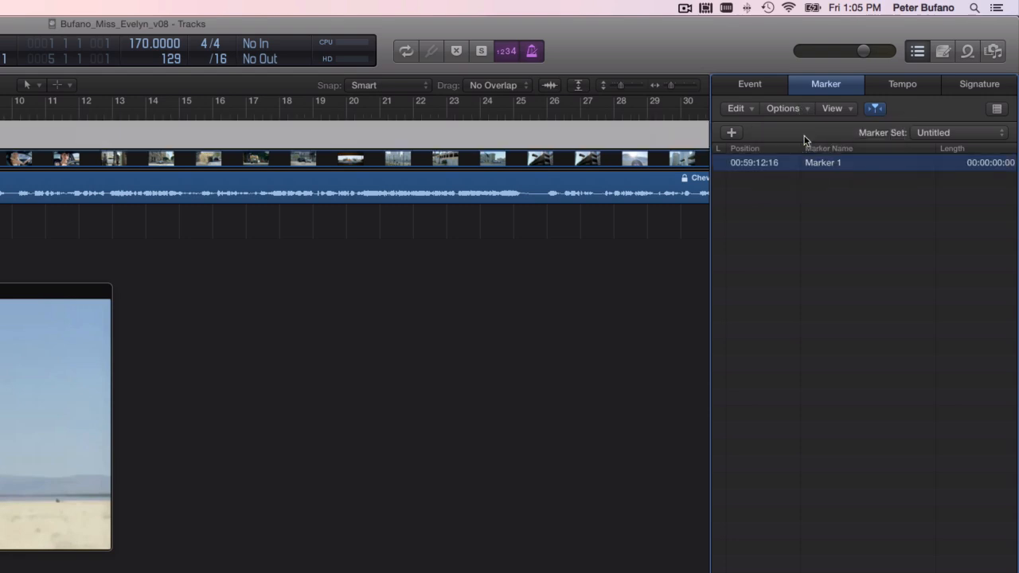
mouse_move(780, 220)
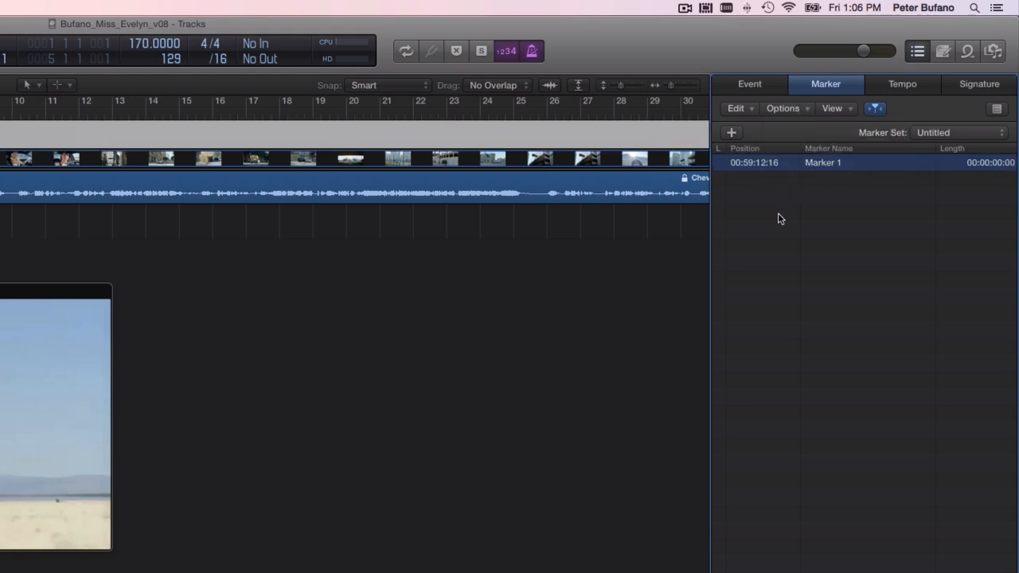
mouse_move(777, 210)
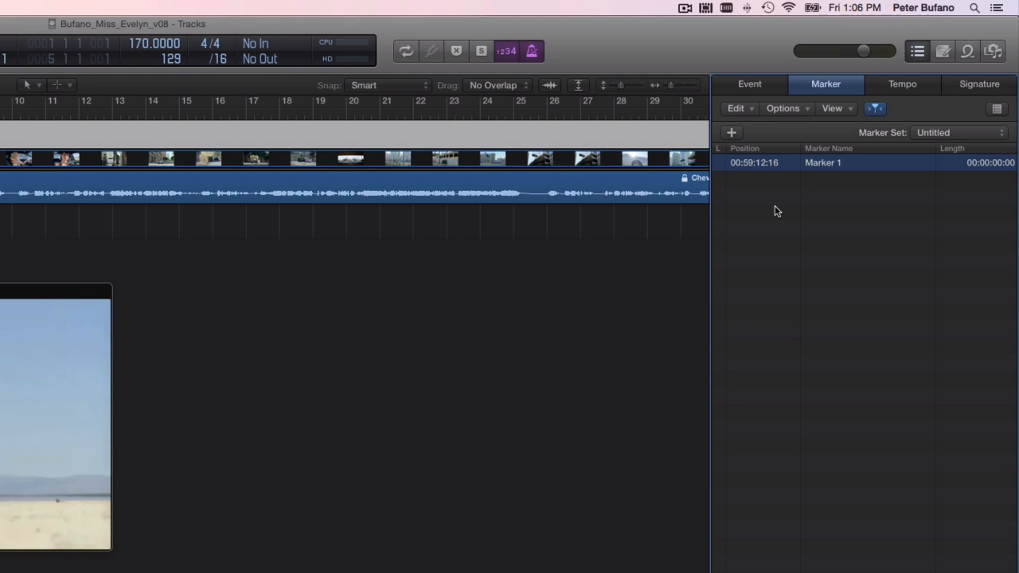
mouse_move(748, 172)
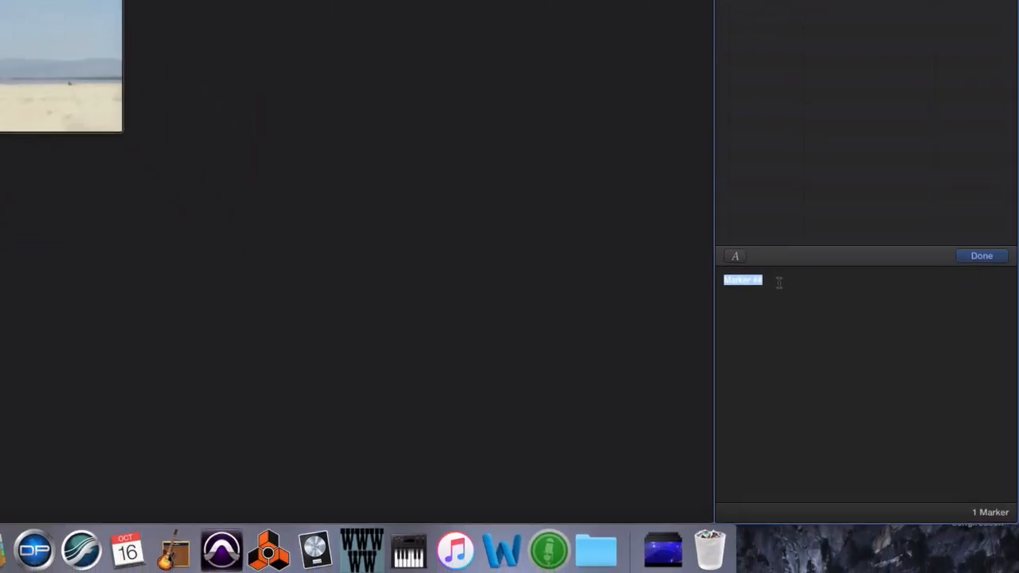
- Name the first marker 'CUT to Camaro speeding towards Camera Dude: "Bam"'
text(CUT to)
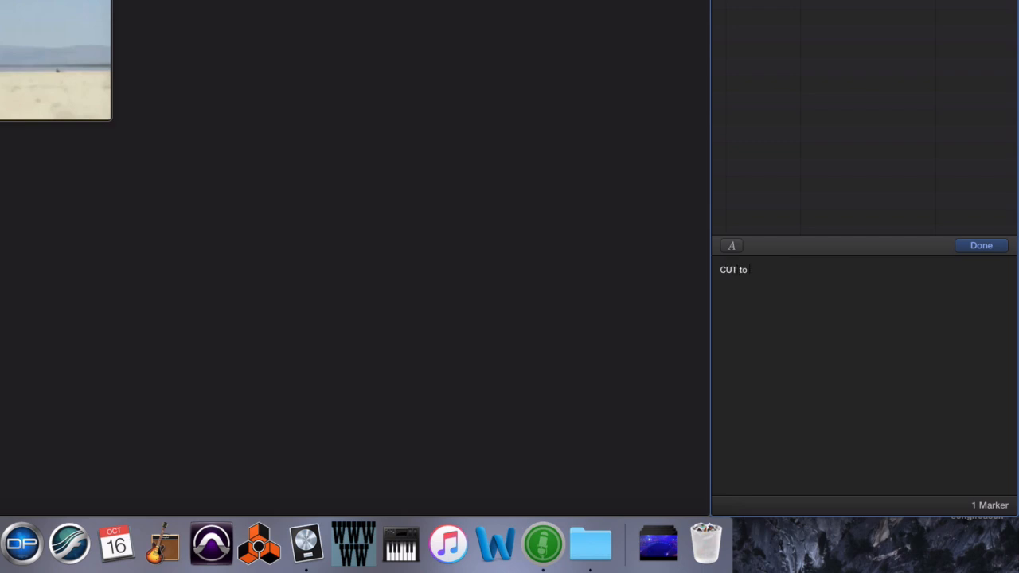
text(Camar)
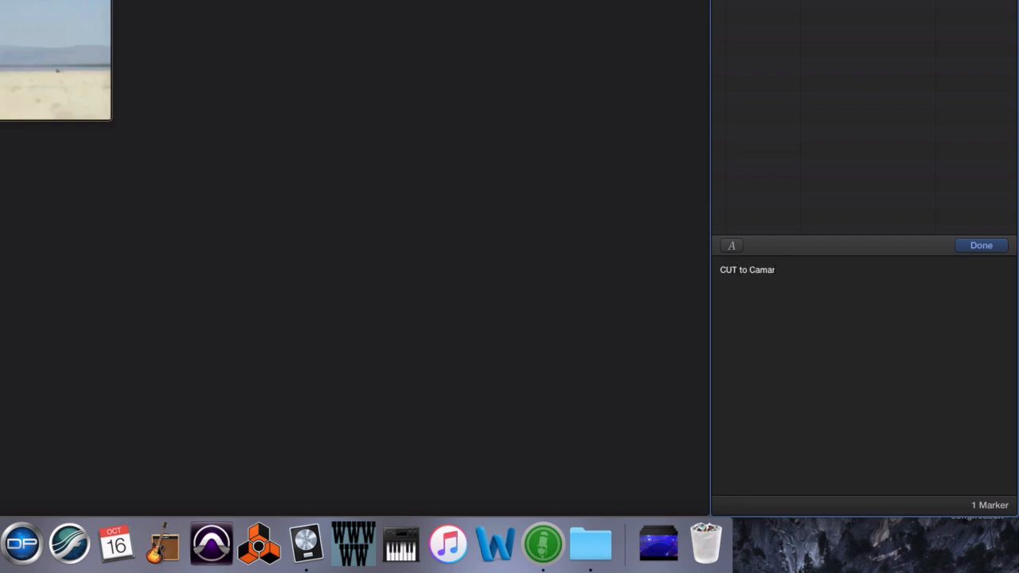
text(o speeding towards C)
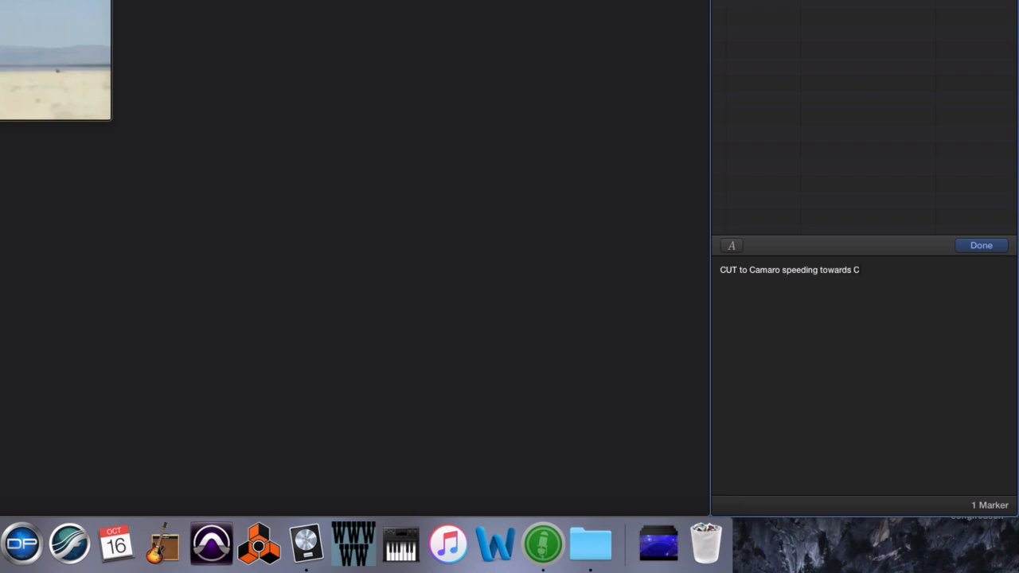
text(amera Du)
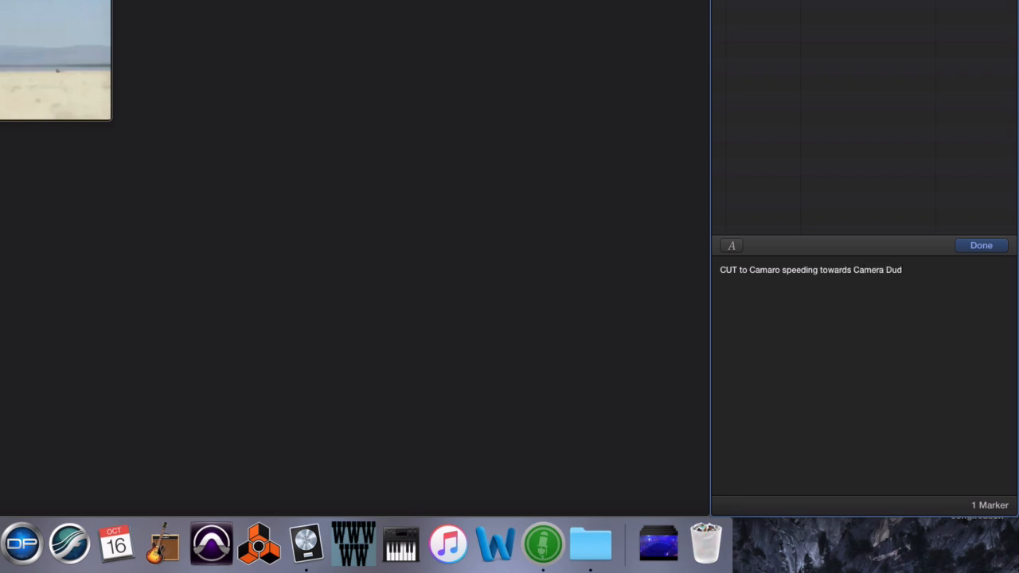
text(de:)
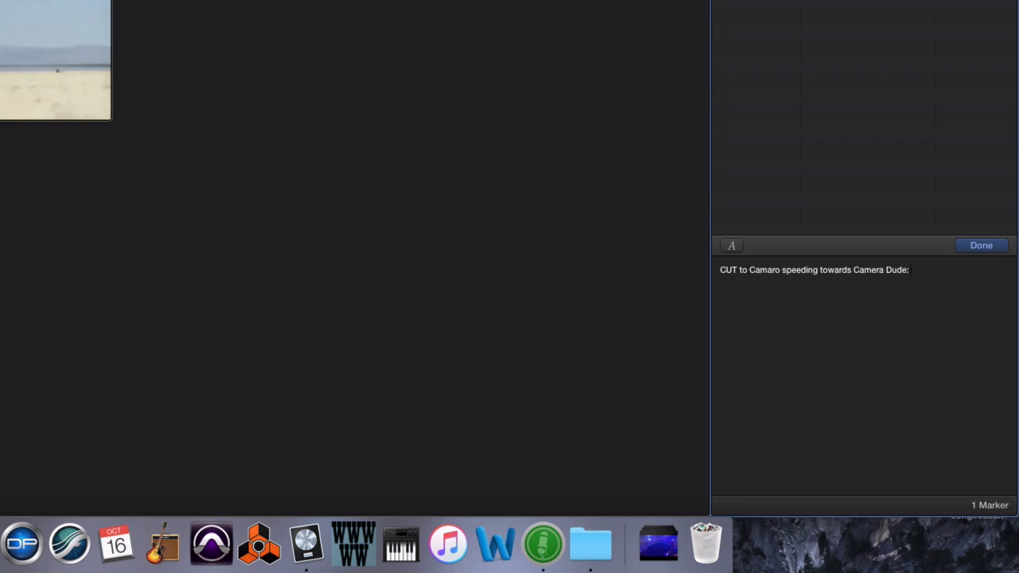
text("Ba)
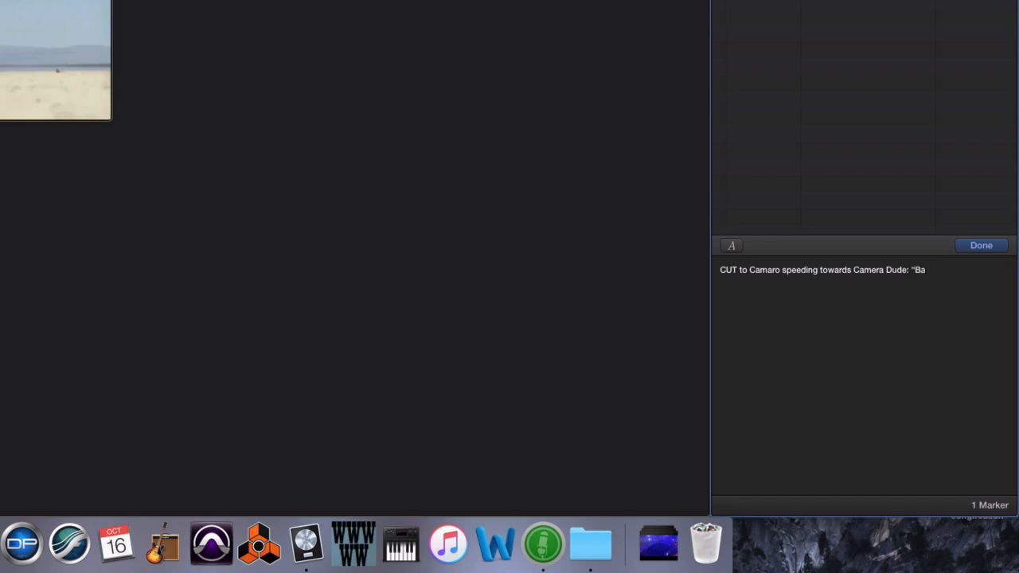
text(m")
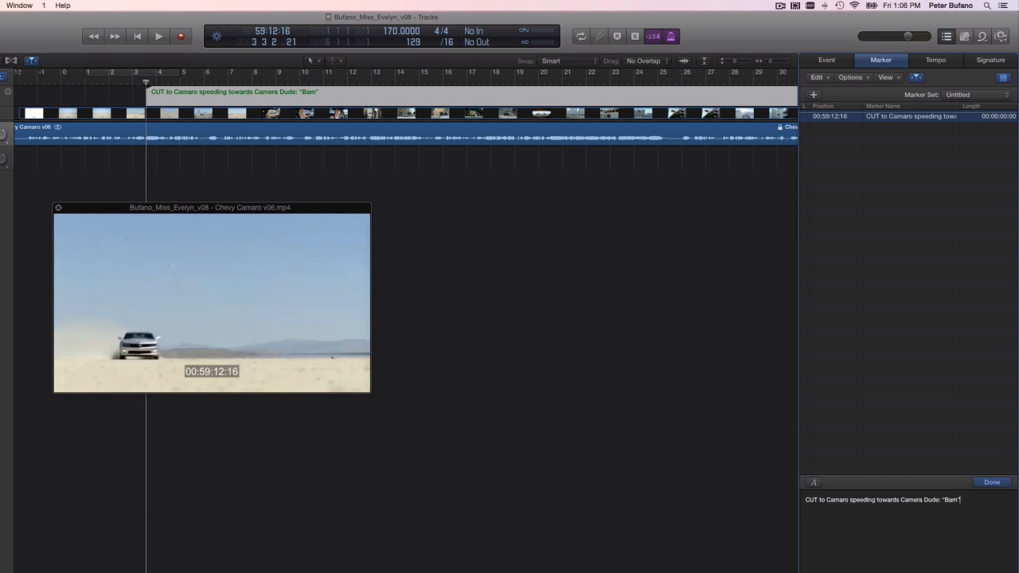
- Finish the marker name and move on to the next cut where city footage begins
click(991, 481)
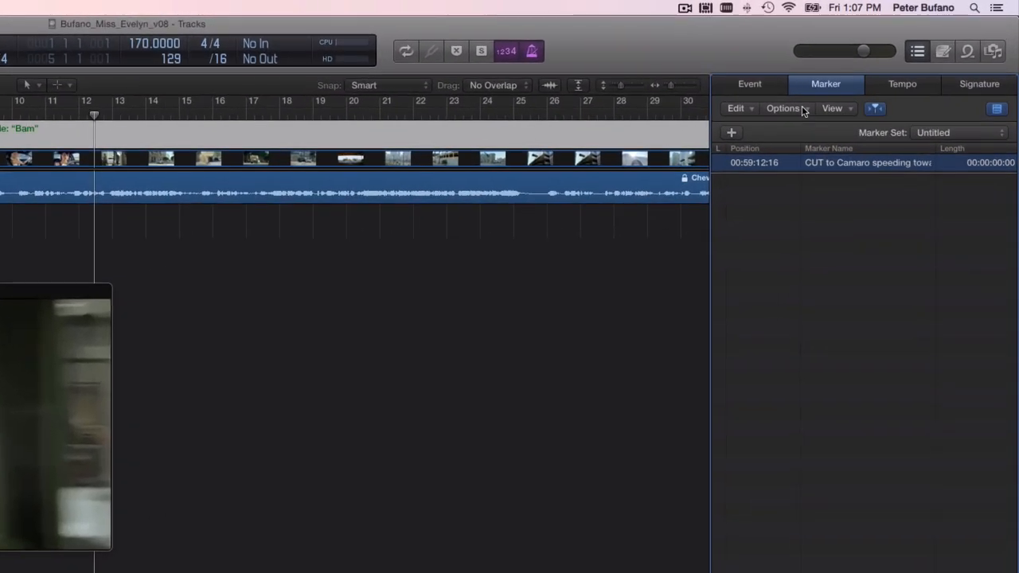
click(783, 108)
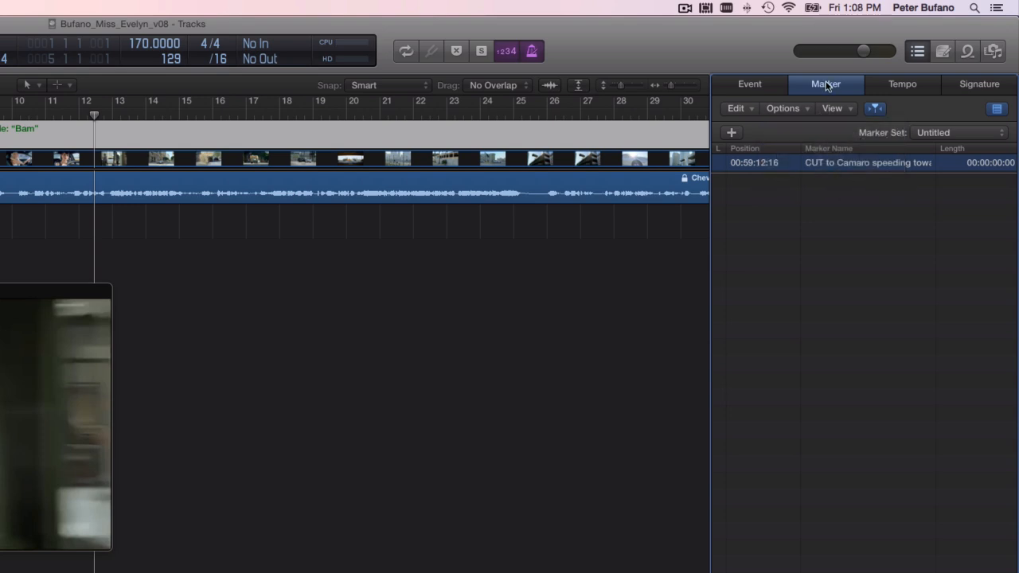
- Create an unrounded marker at 00:59:25:05 named 'CUT to city scene'
click(729, 132)
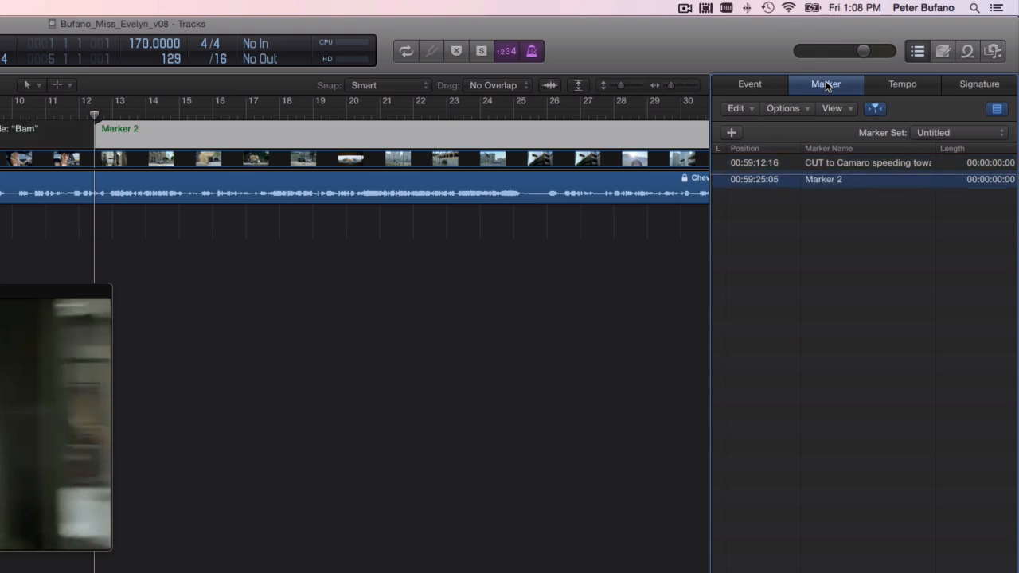
mouse_move(828, 197)
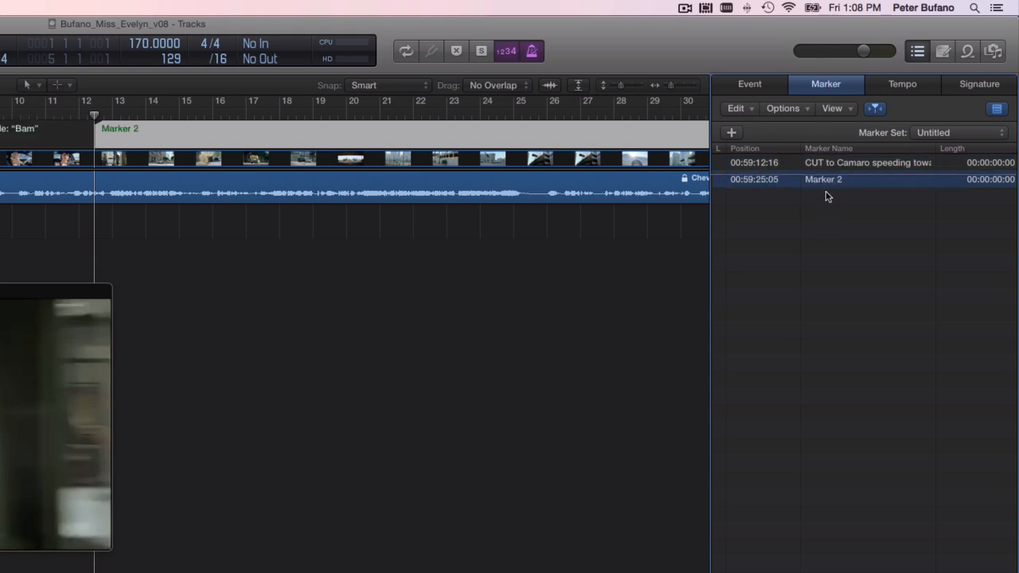
mouse_move(828, 180)
text(CUT to city s)
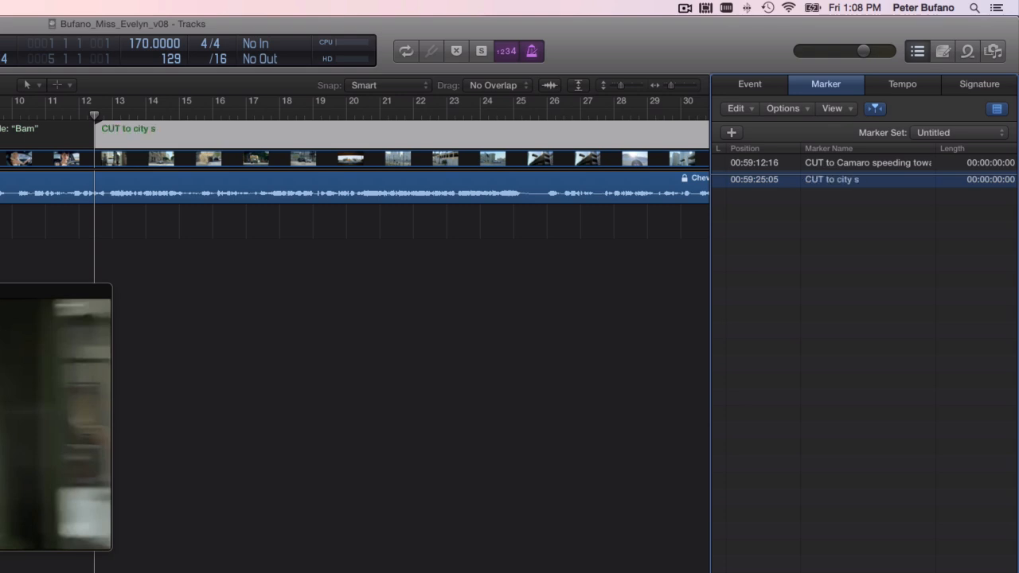
text(cene)
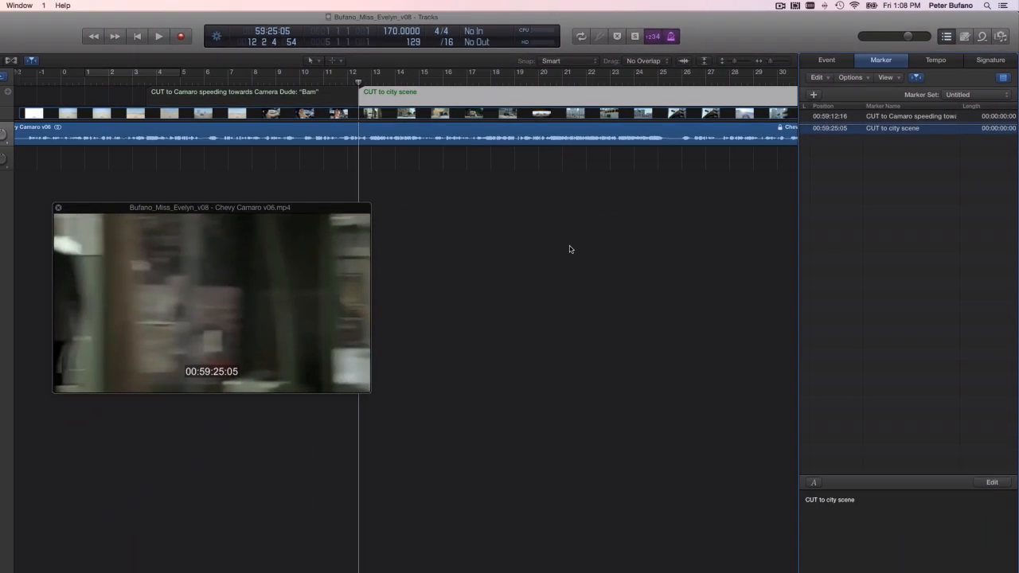
- Mark the next cut at 00:59:29:17 and name it 'Dude: "No"'
click(159, 35)
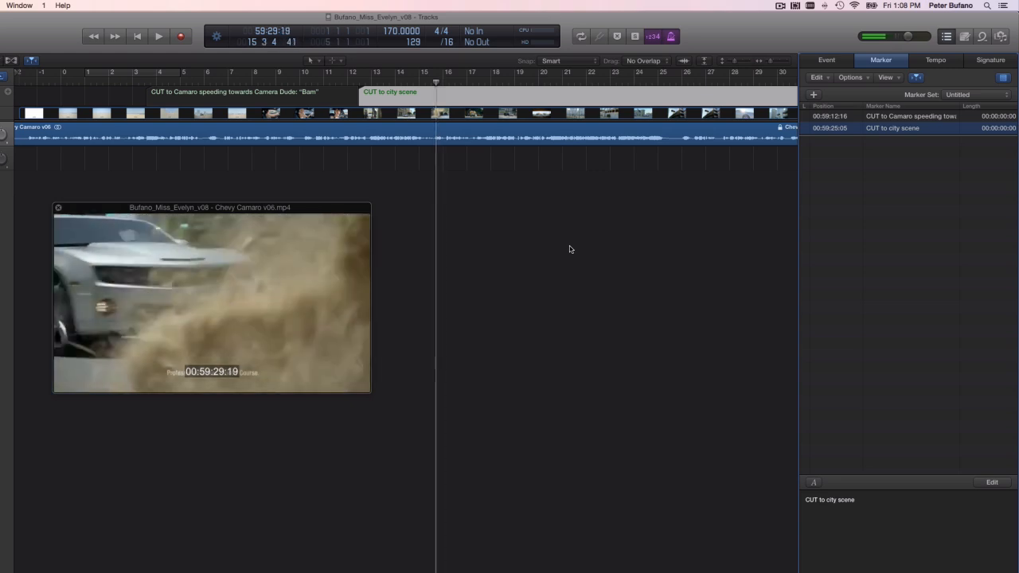
click(159, 35)
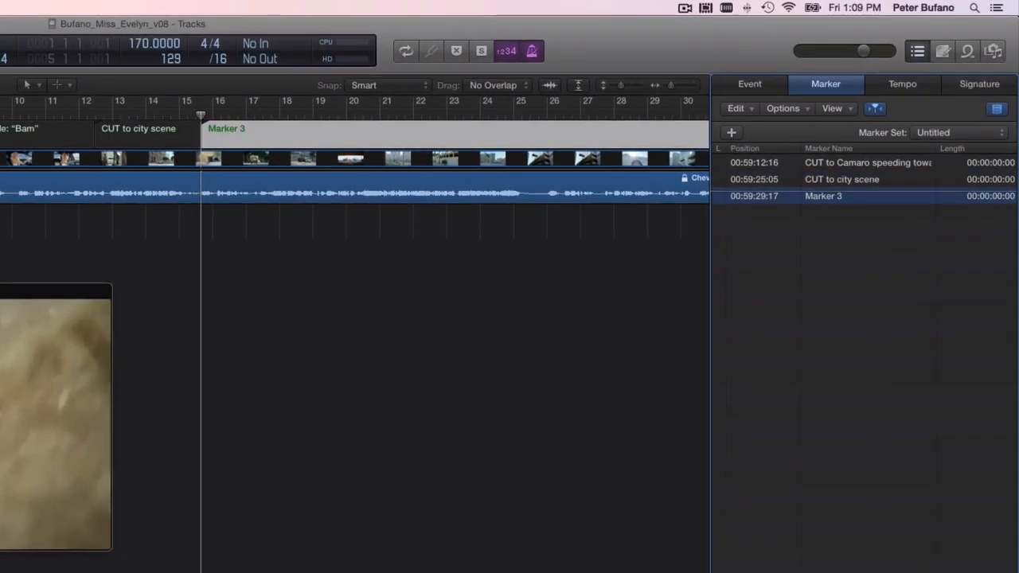
text(Dude: "No)
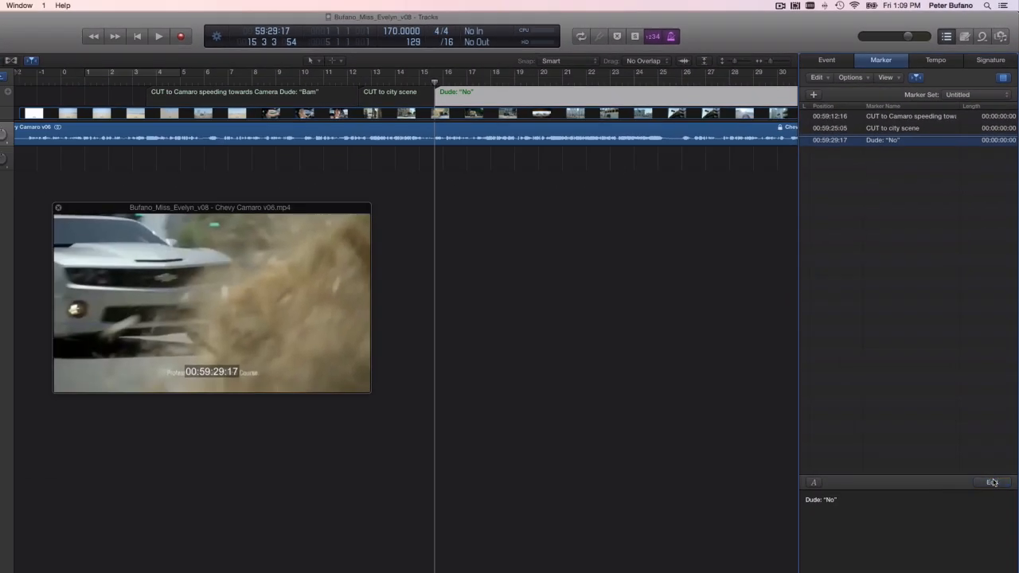
click(157, 35)
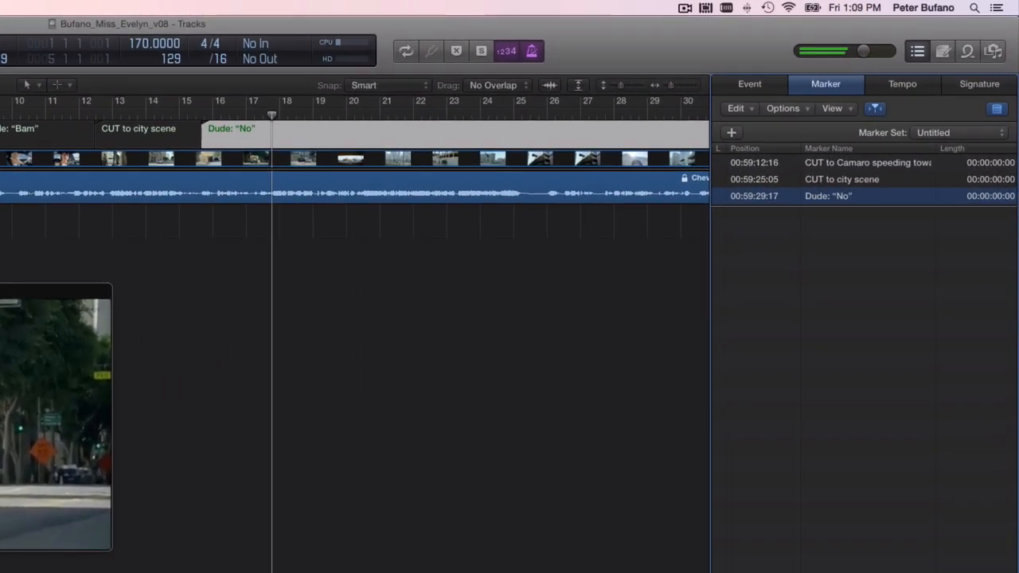
- Create a fourth marker at 00:59:32:17 and name it 'EL'
key(m)
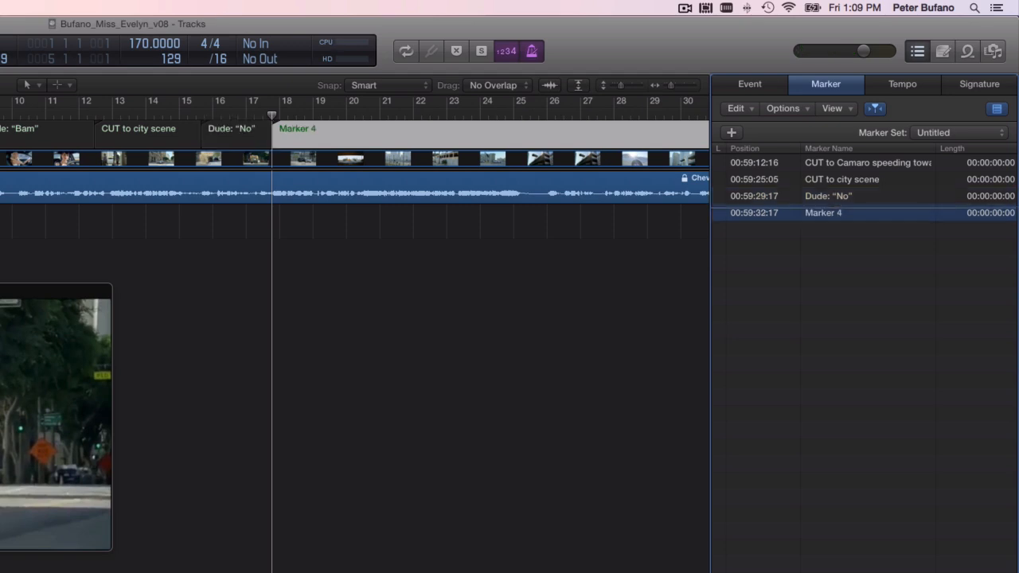
text(EO)
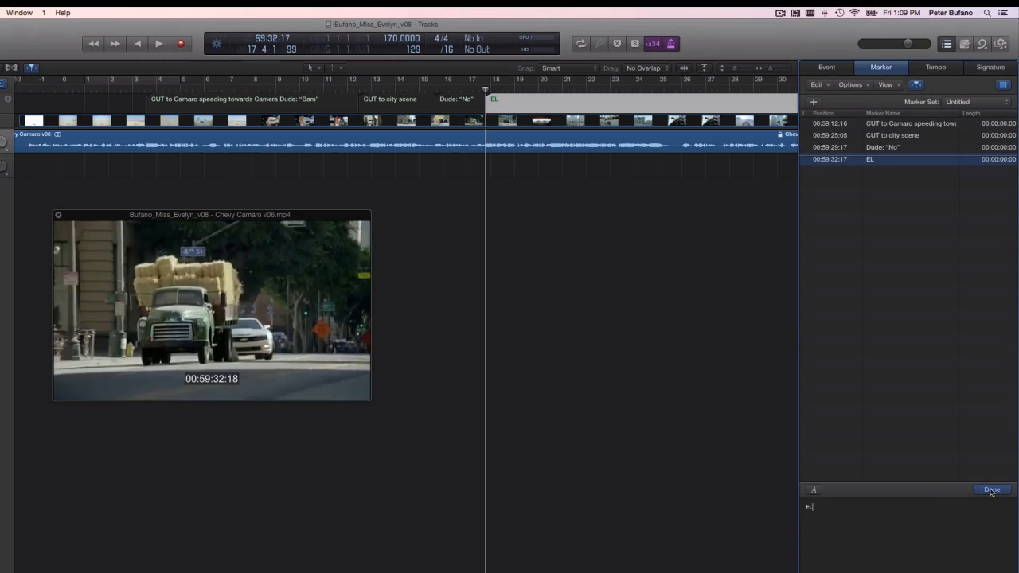
click(992, 490)
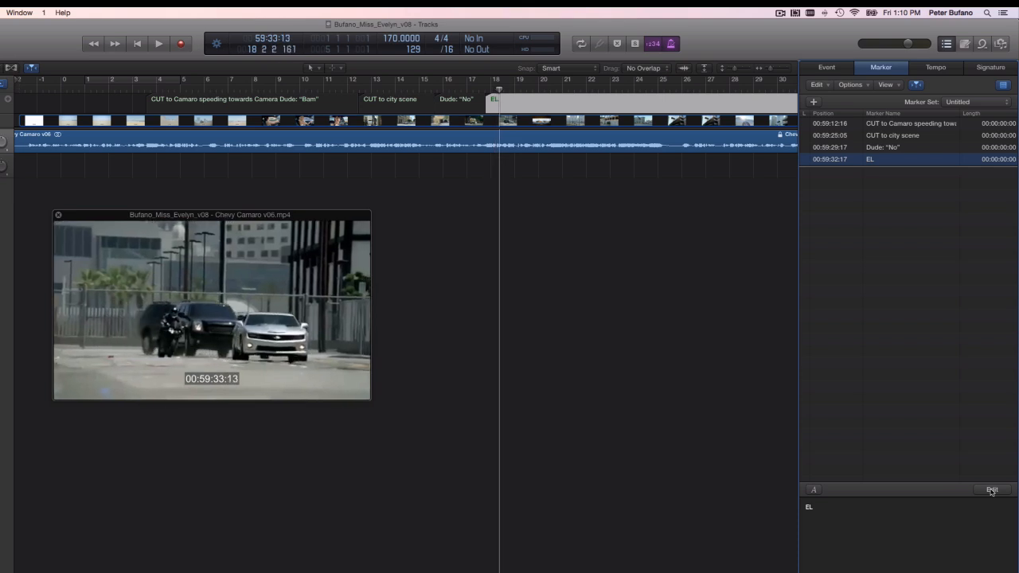
- Create a marker at 00:59:33:13 named 'Chase starts'
click(812, 101)
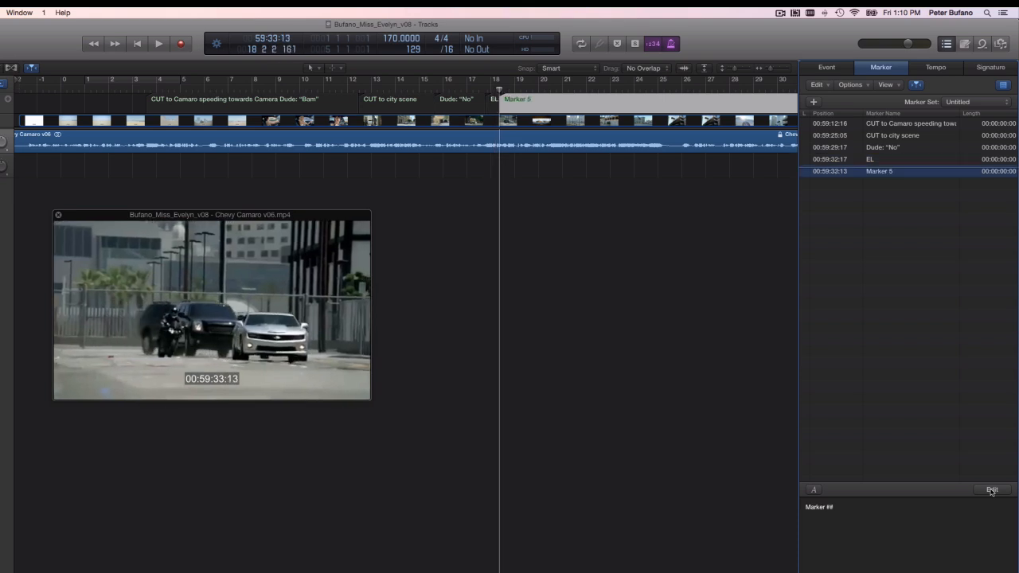
click(991, 490)
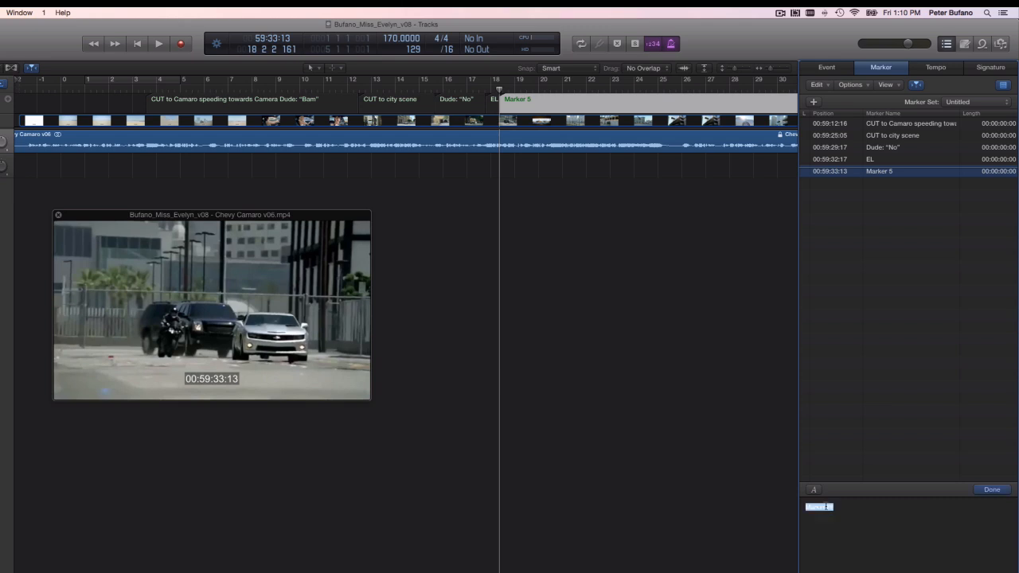
text(Chase starts)
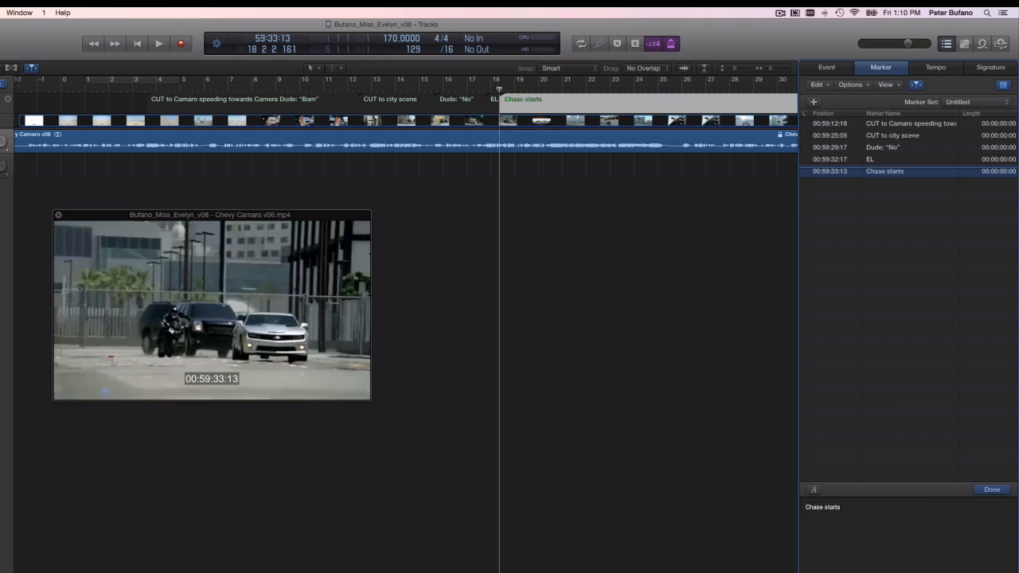
click(990, 491)
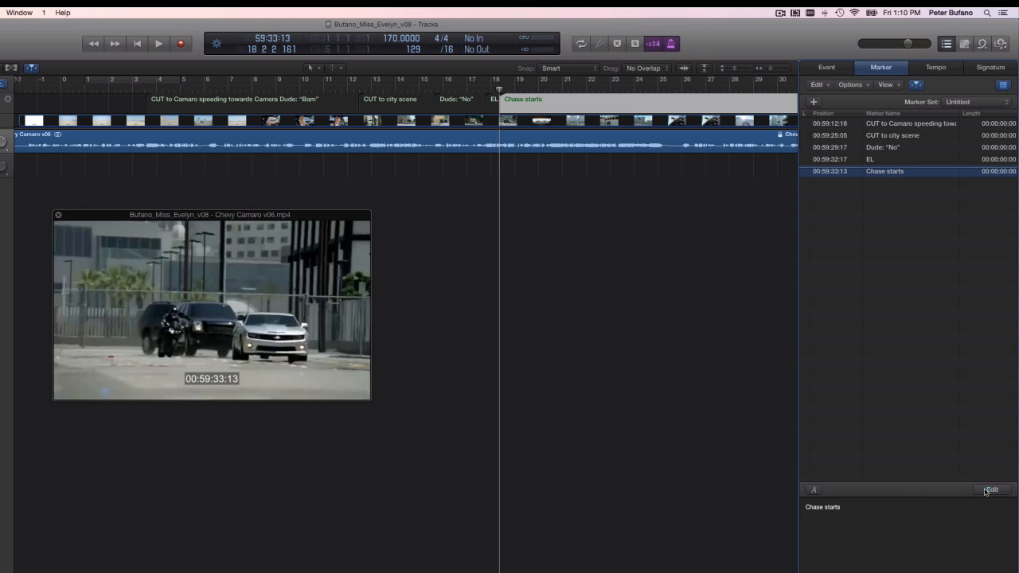
- Create a marker at 00:59:42:20 named 'CUT to Car flying off'
click(157, 44)
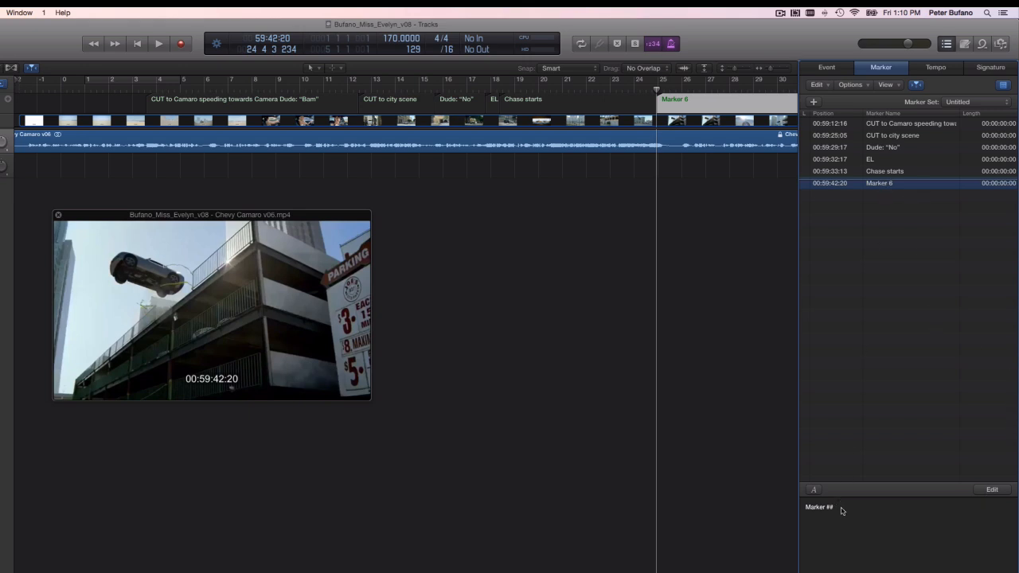
text(C)
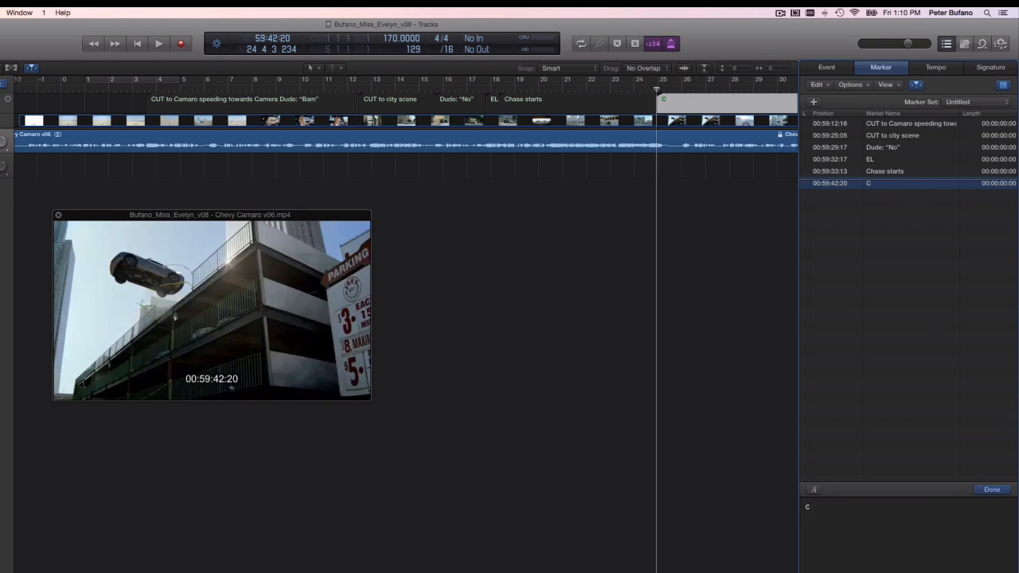
text(UT to Car)
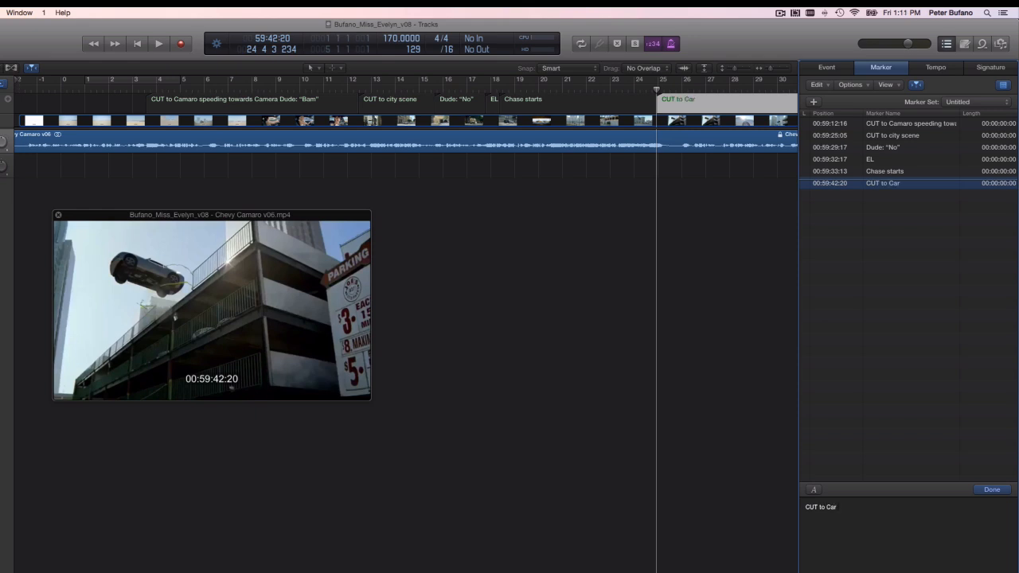
text(flying off)
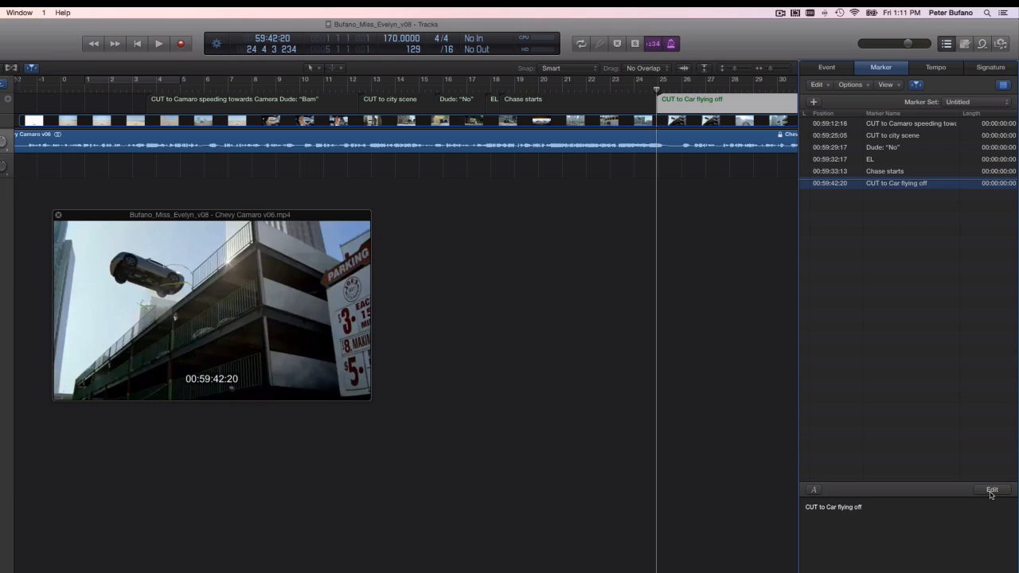
click(157, 45)
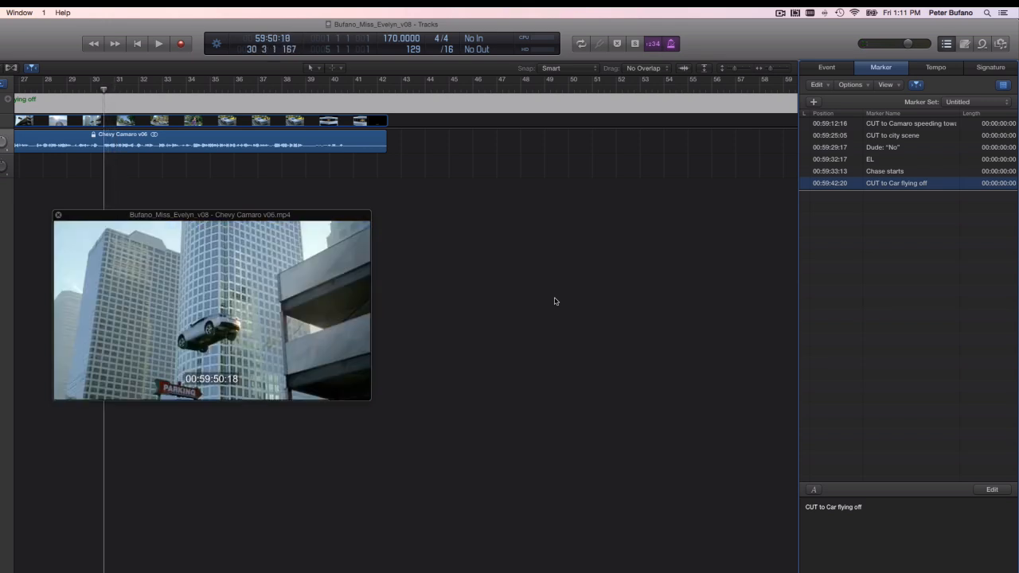
- Stop at the landing shot and create a marker 'Car Lands' at 00:59:51:07
click(157, 44)
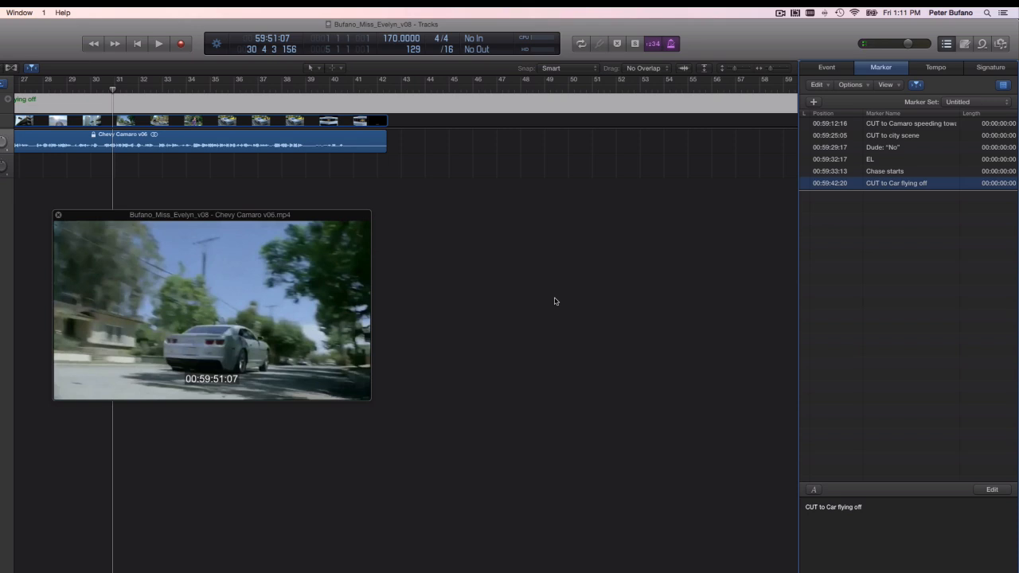
mouse_move(554, 299)
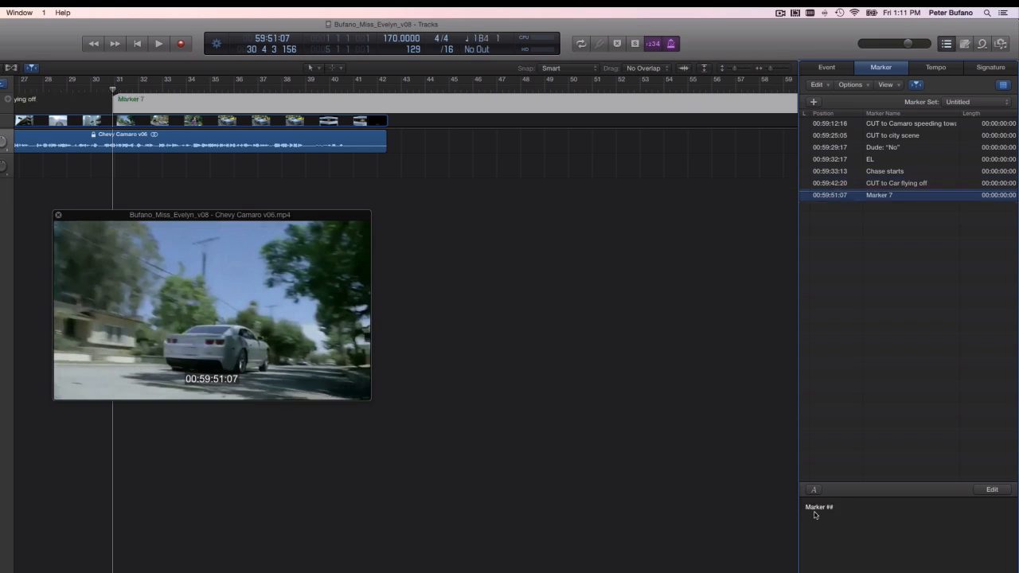
text(Car)
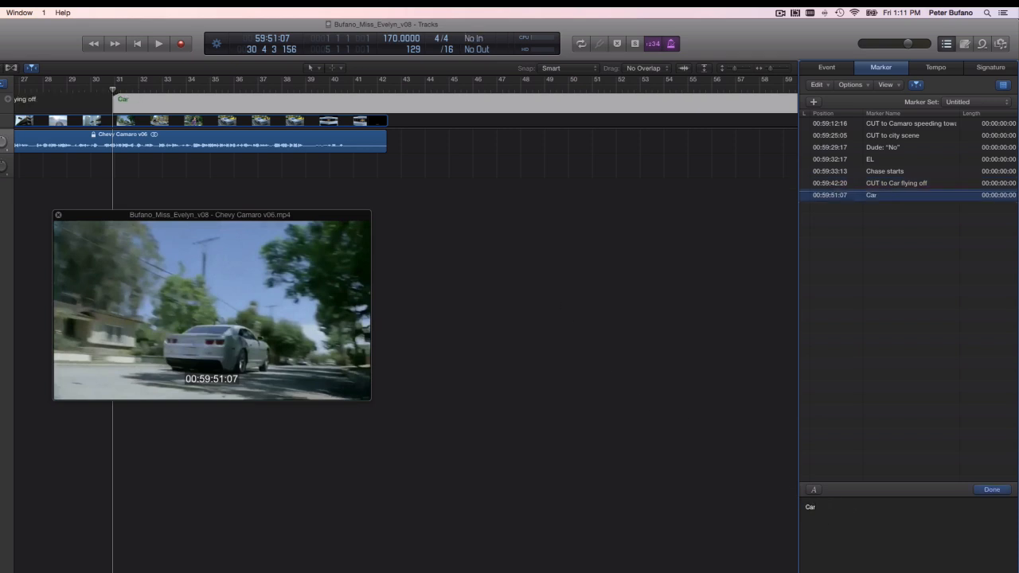
text(Lands)
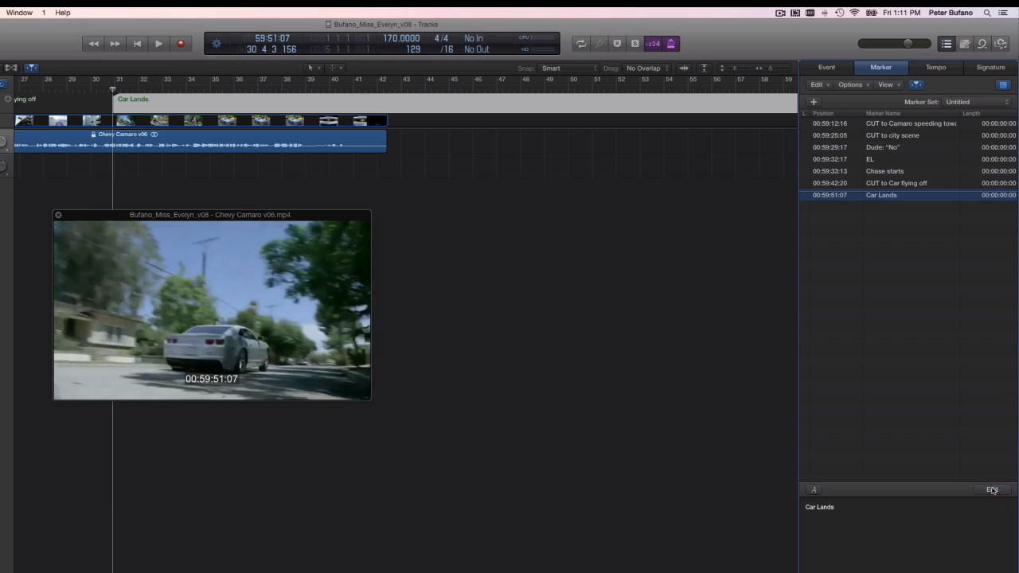
click(160, 45)
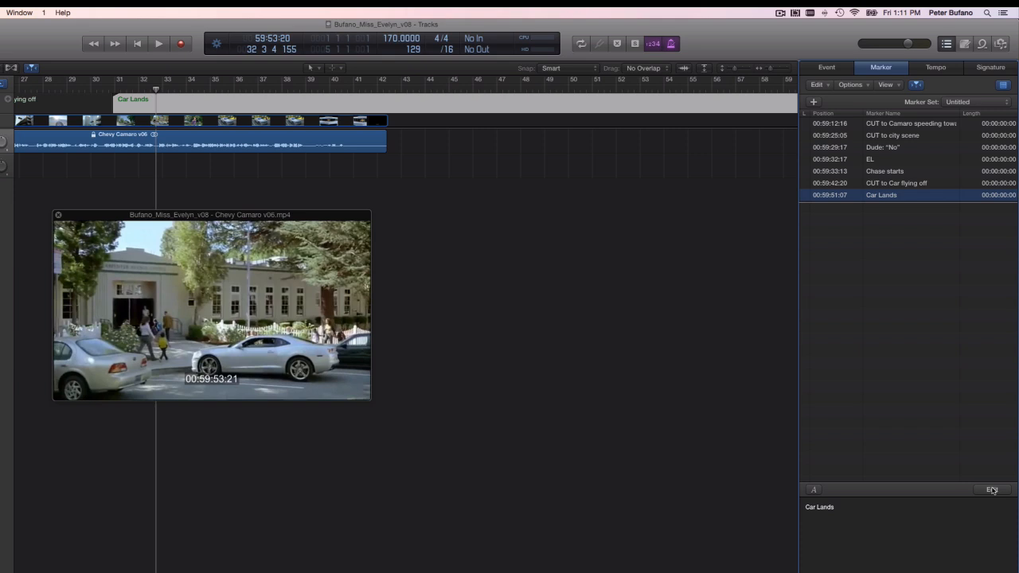
- Add an eighth marker at 00:59:53:20 named 'Last Note'
click(812, 102)
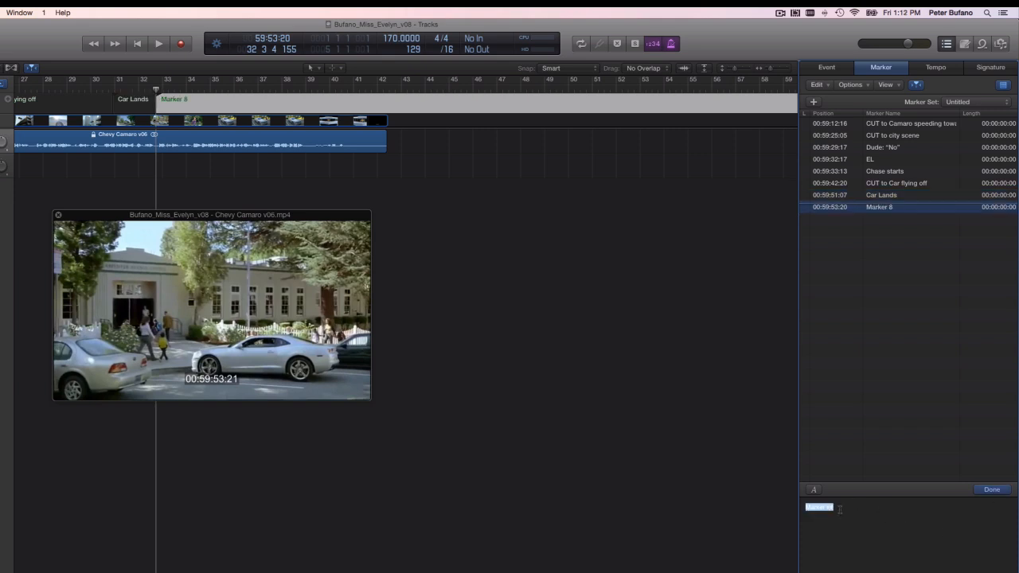
text(Last Note)
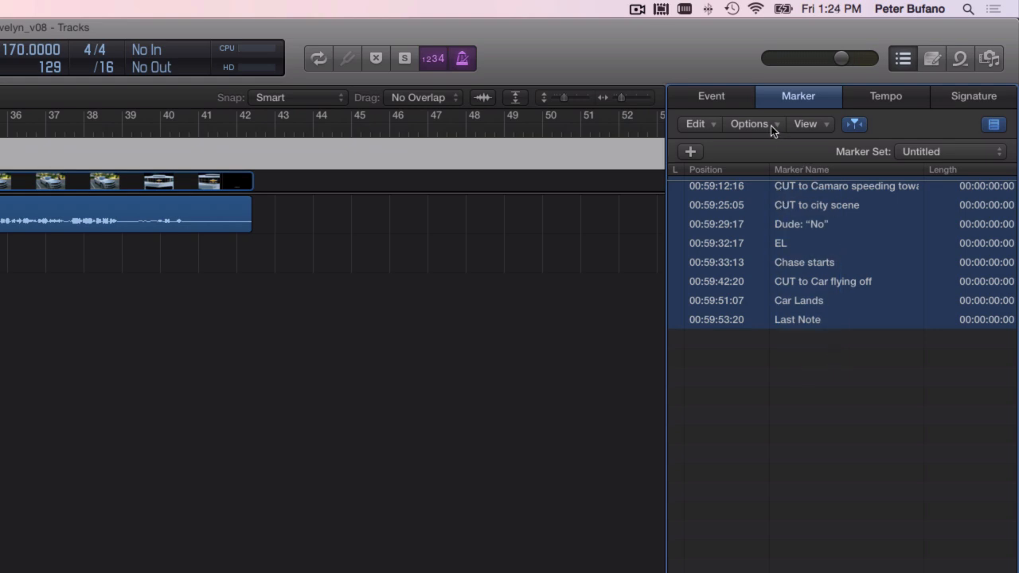
- Lock all eight scene markers to their SMPTE timecode positions
click(748, 124)
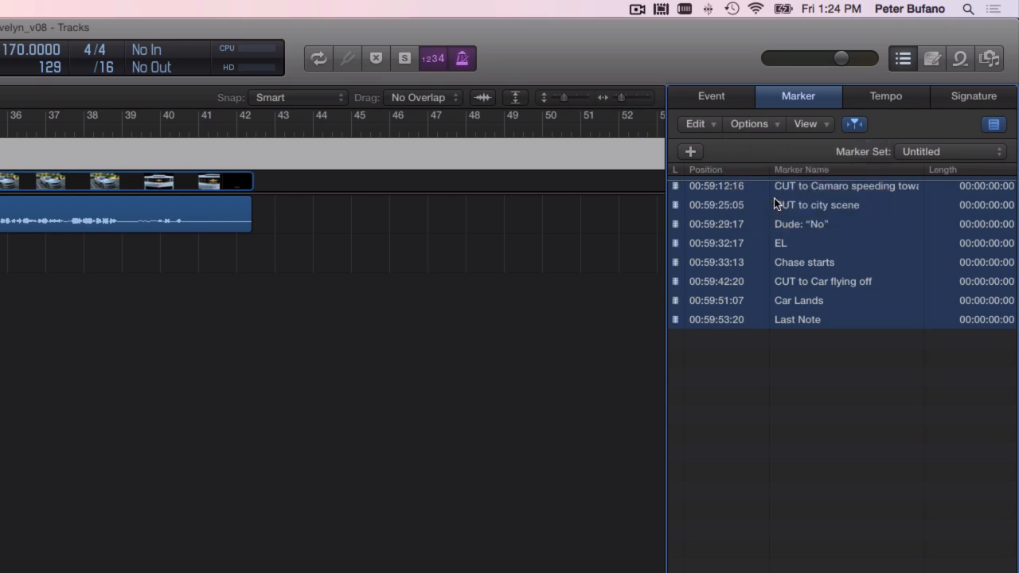
mouse_move(159, 522)
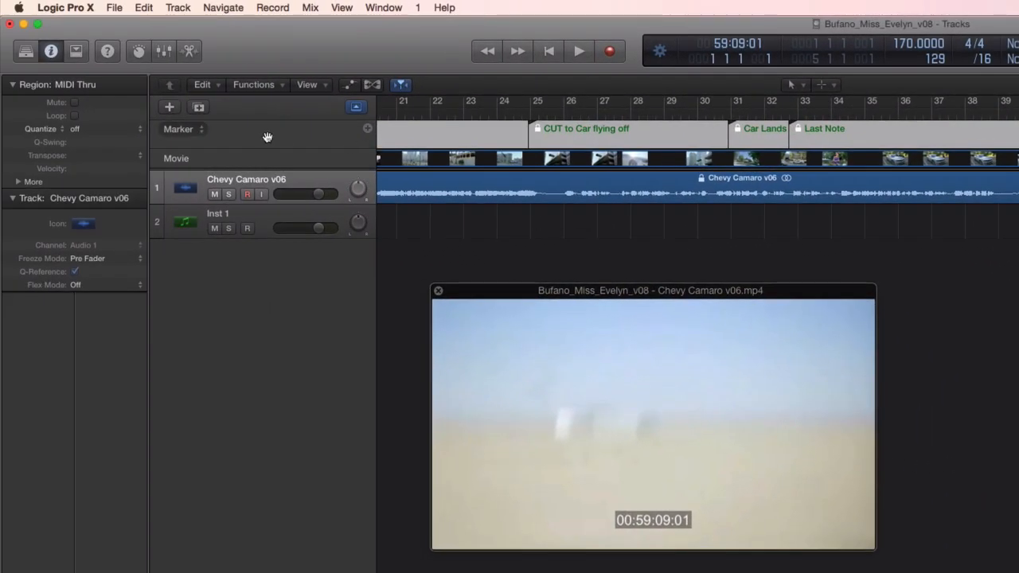
- Show the Tempo global track beneath the Marker and Movie tracks
click(239, 222)
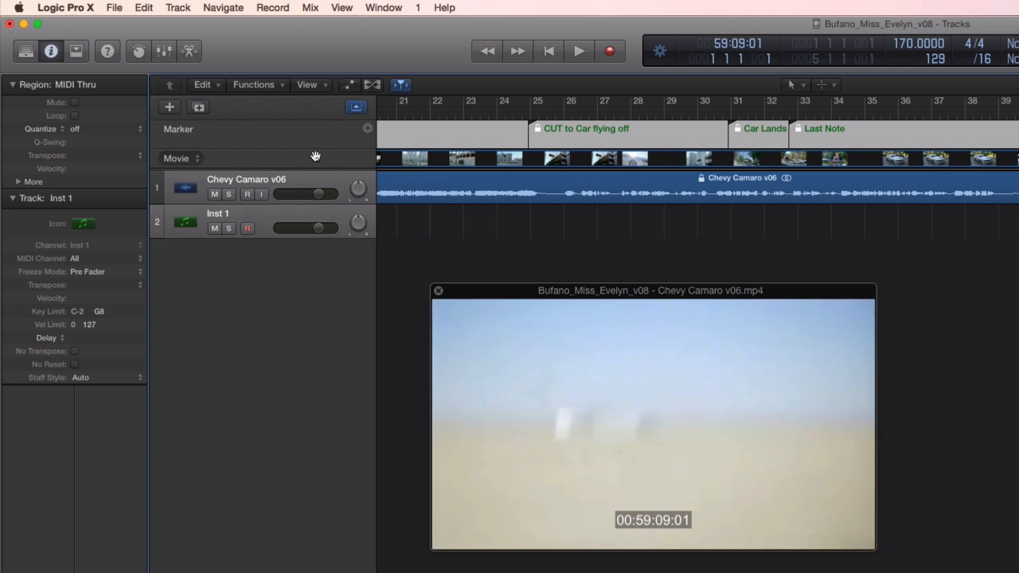
click(181, 157)
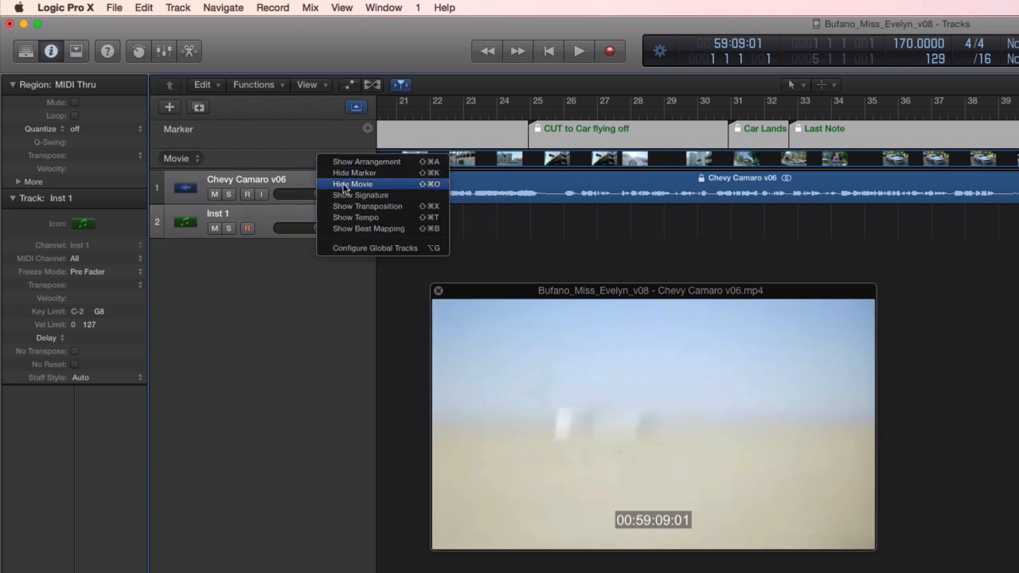
mouse_move(355, 217)
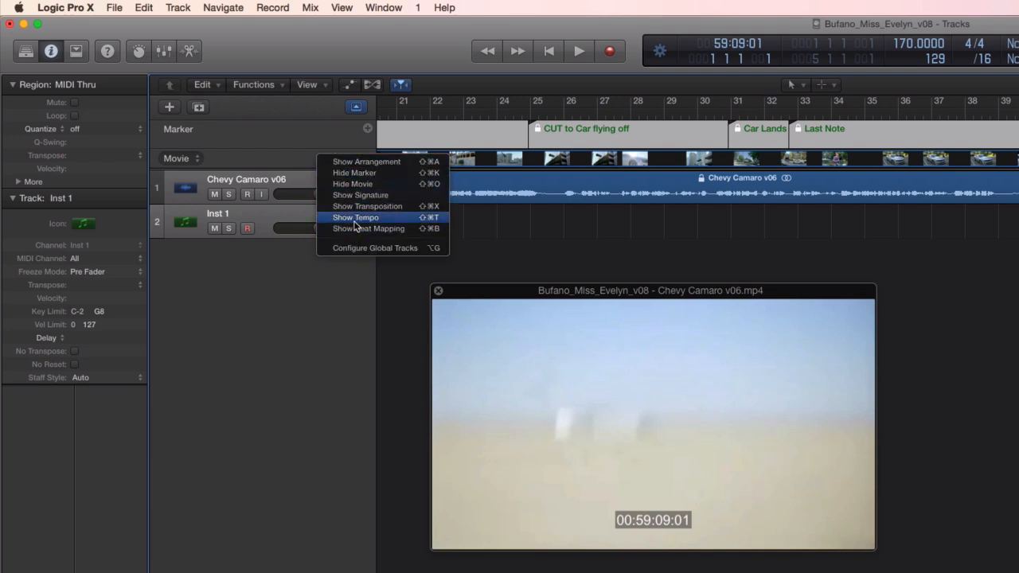
click(355, 216)
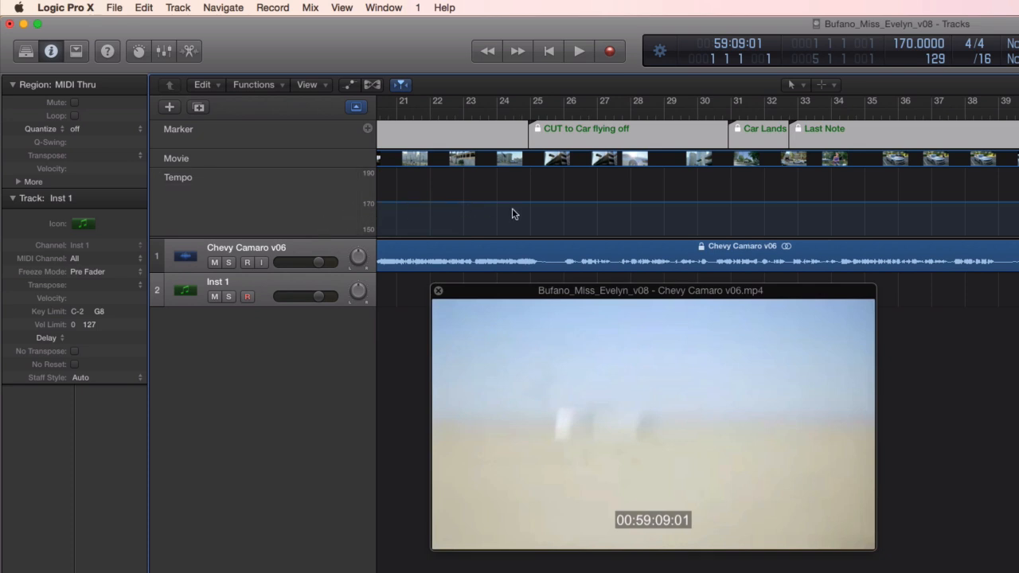
mouse_move(399, 214)
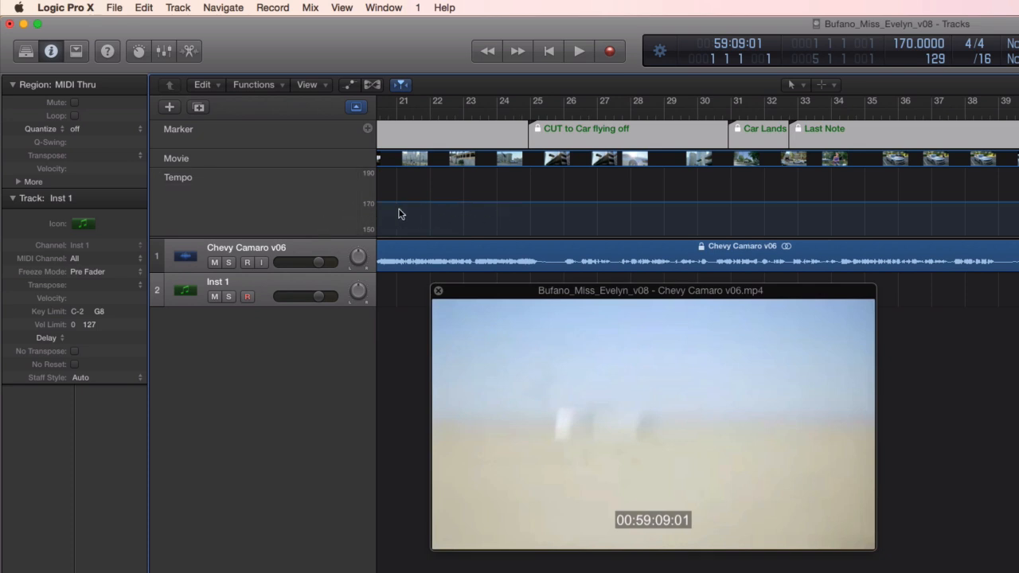
mouse_move(465, 213)
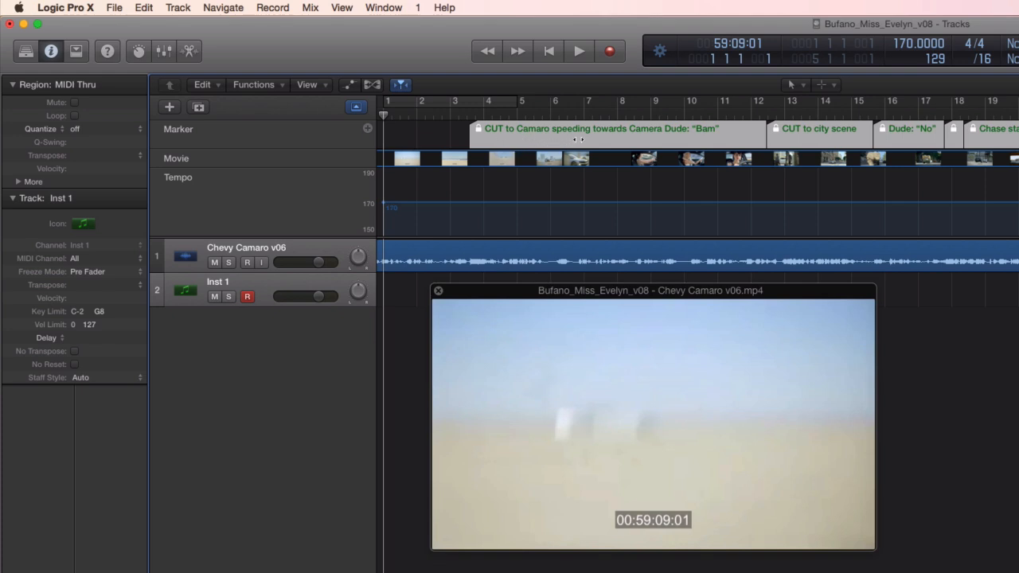
mouse_move(618, 136)
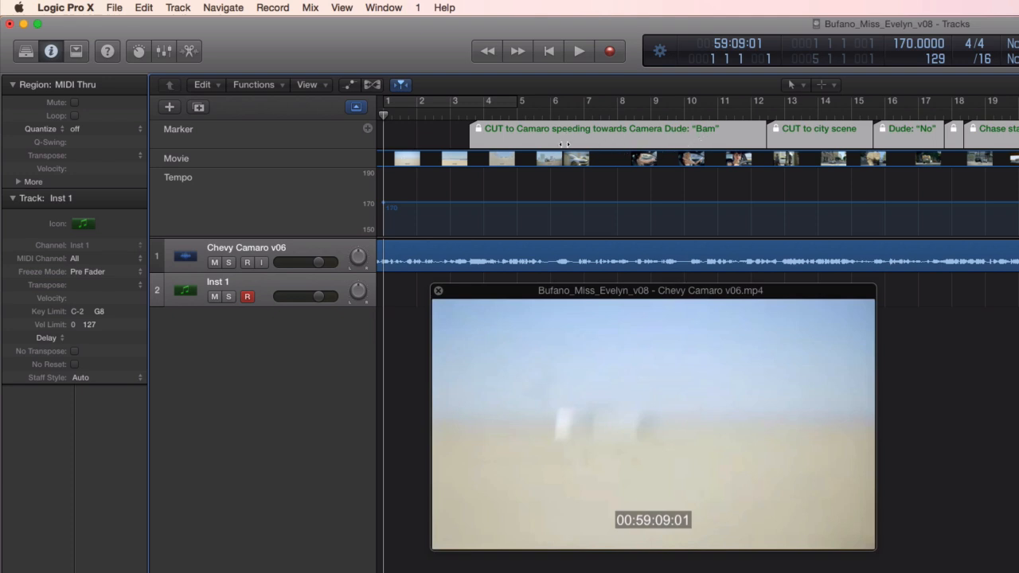
mouse_move(143, 6)
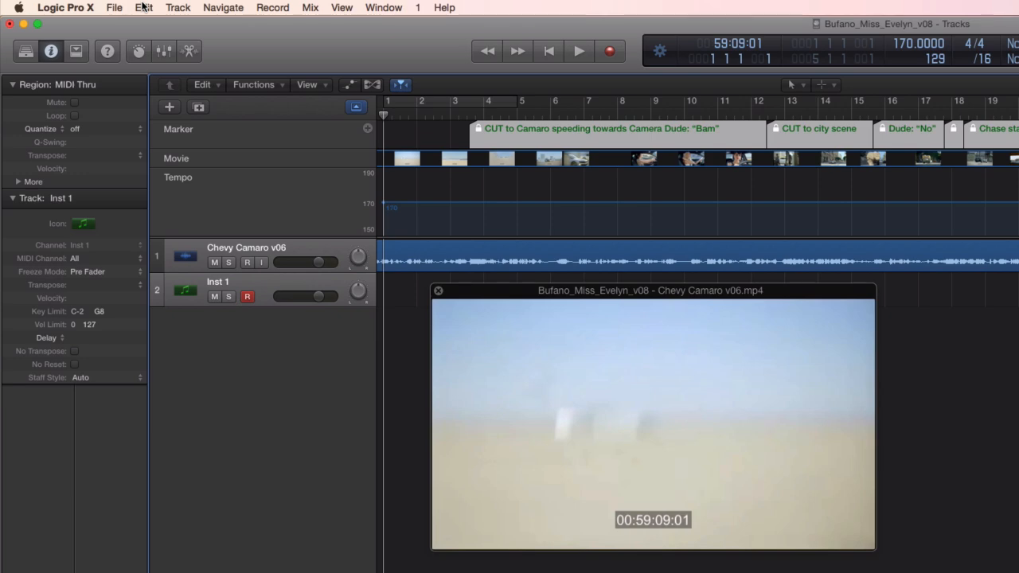
- Bring up the Tempo Operations window via Edit > Tempo
click(143, 6)
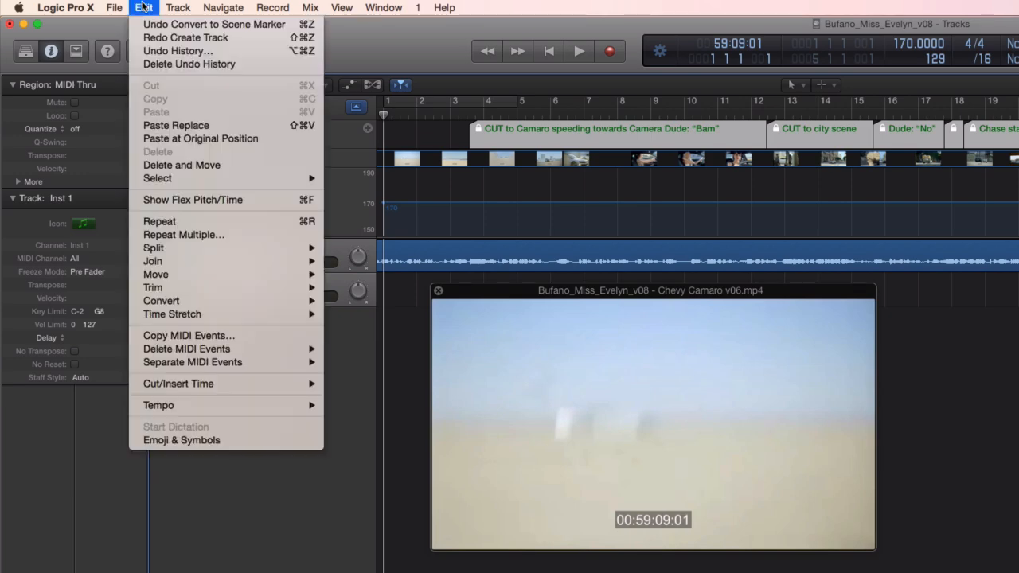
mouse_move(153, 421)
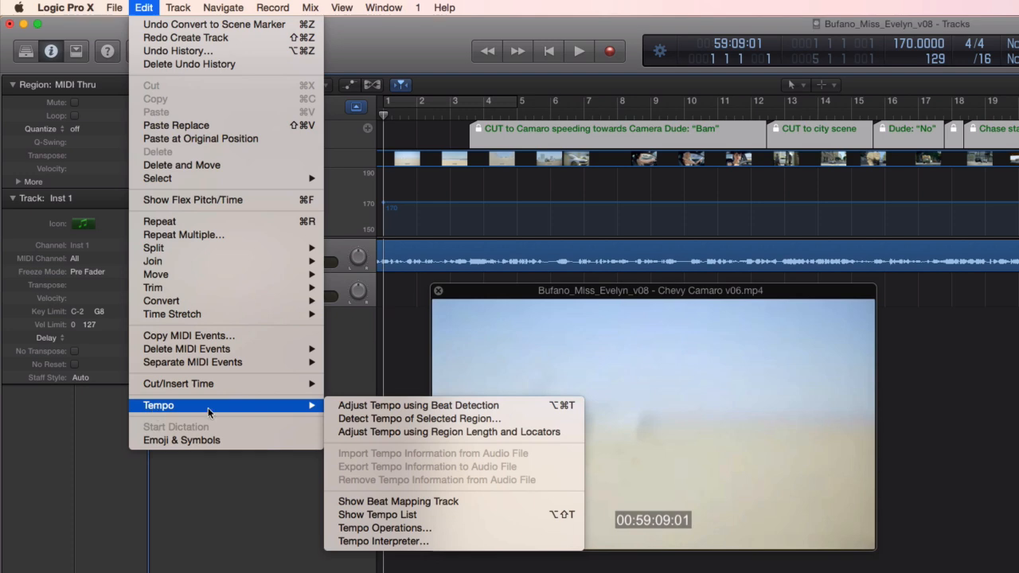
click(455, 529)
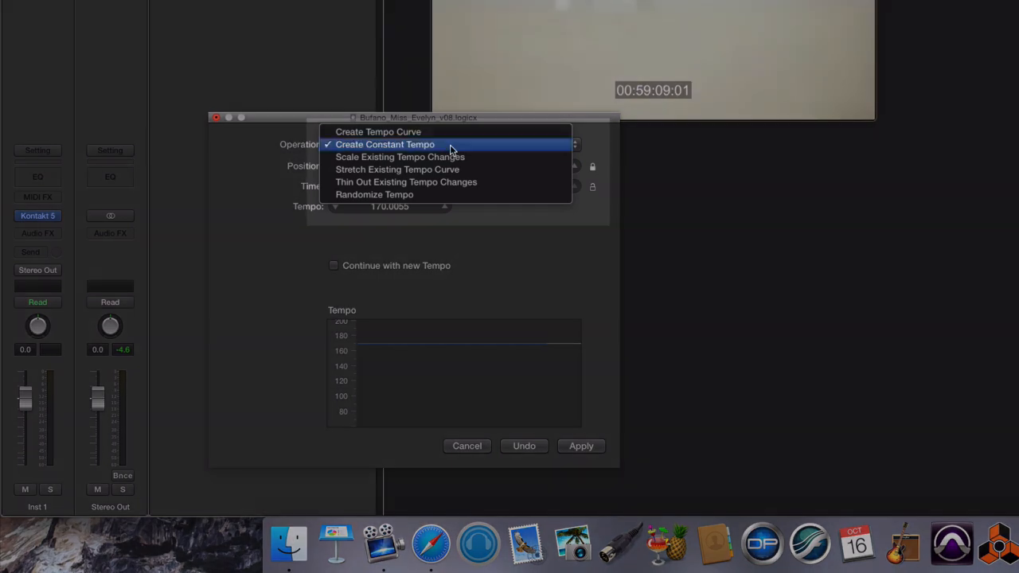
- Create a constant tempo ending at bar 4, matching the Camaro cut at 00:59:12:16
click(385, 144)
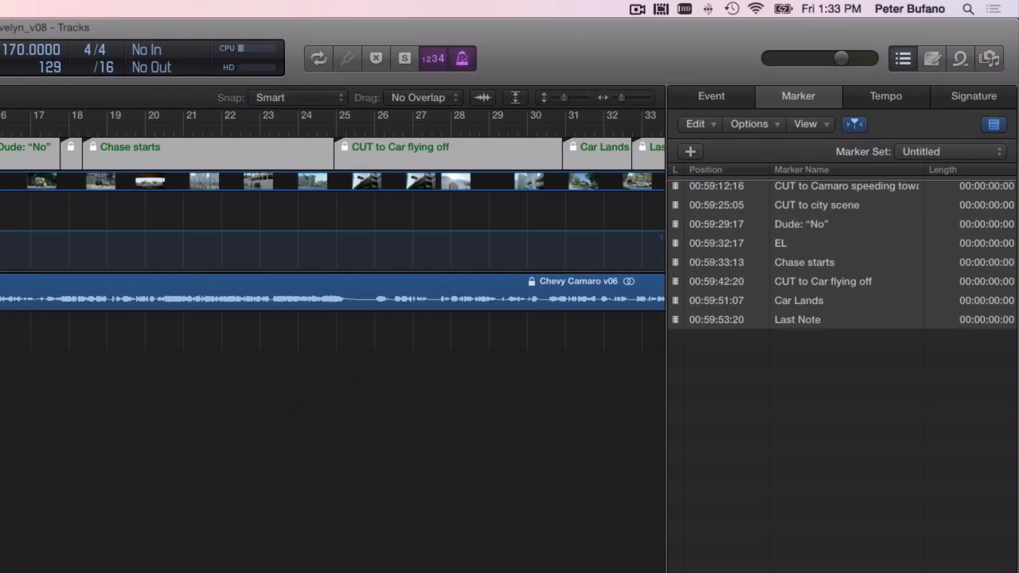
click(847, 184)
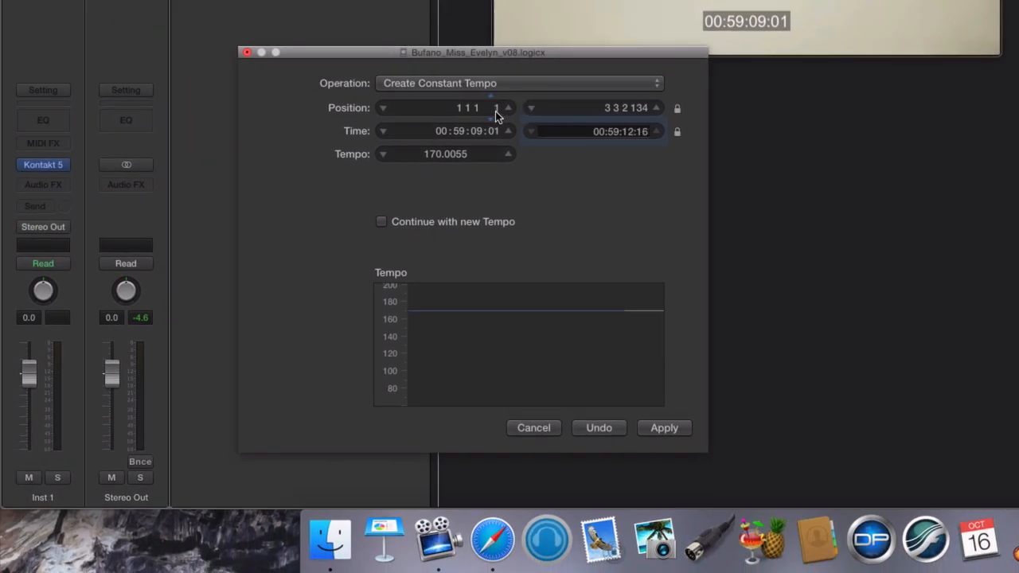
click(469, 109)
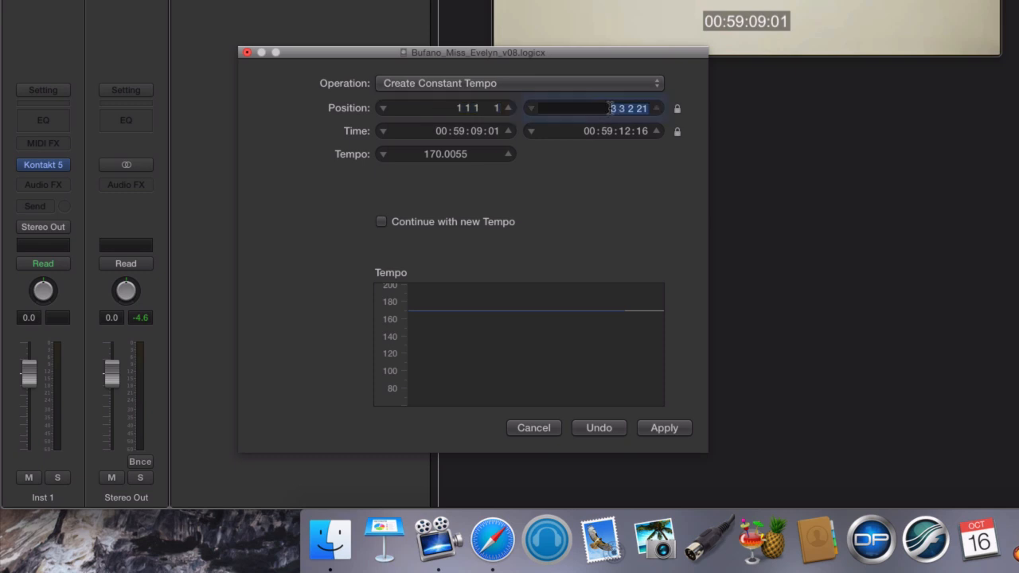
text(4)
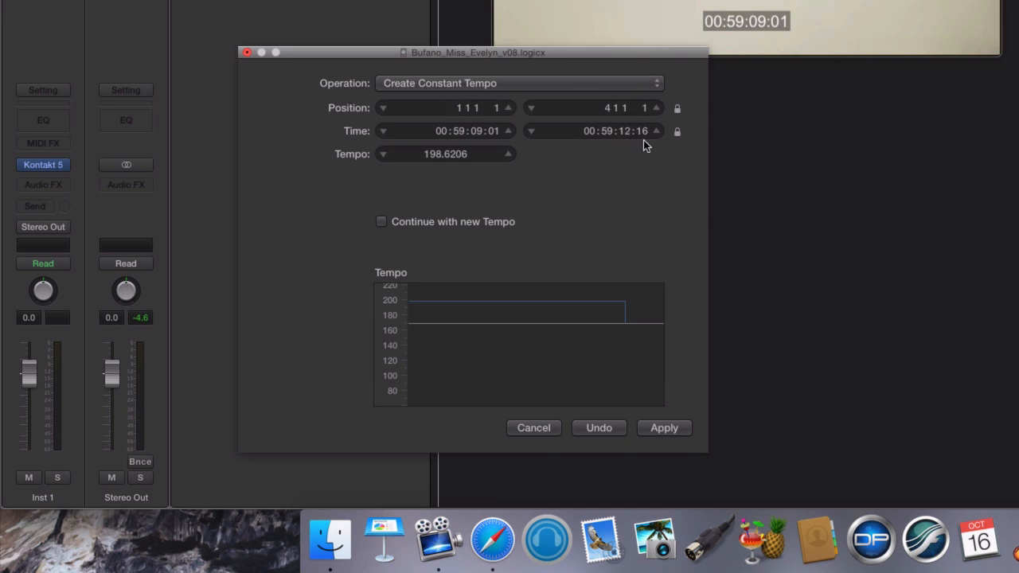
mouse_move(420, 308)
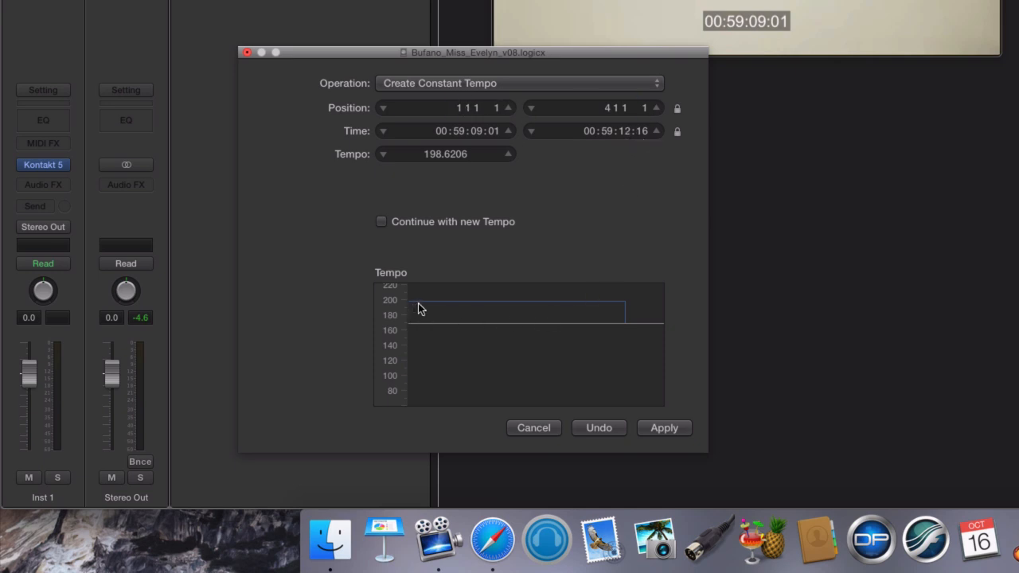
mouse_move(614, 312)
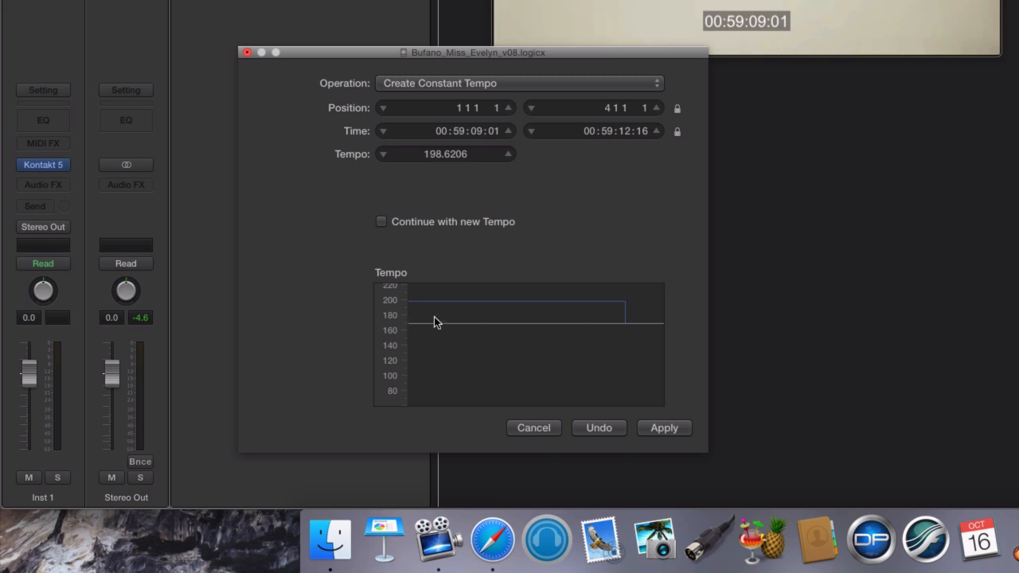
mouse_move(440, 310)
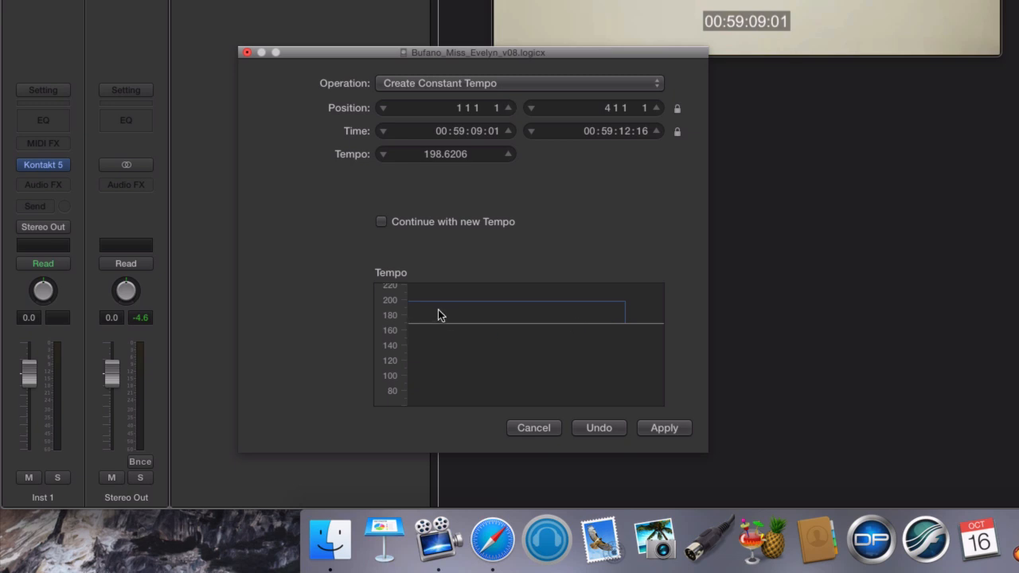
mouse_move(444, 321)
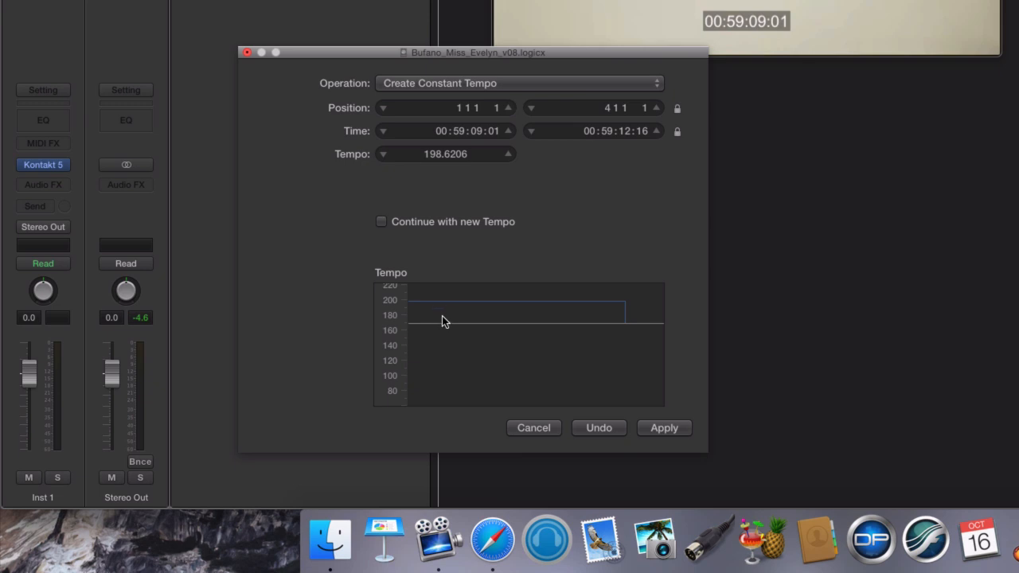
mouse_move(430, 318)
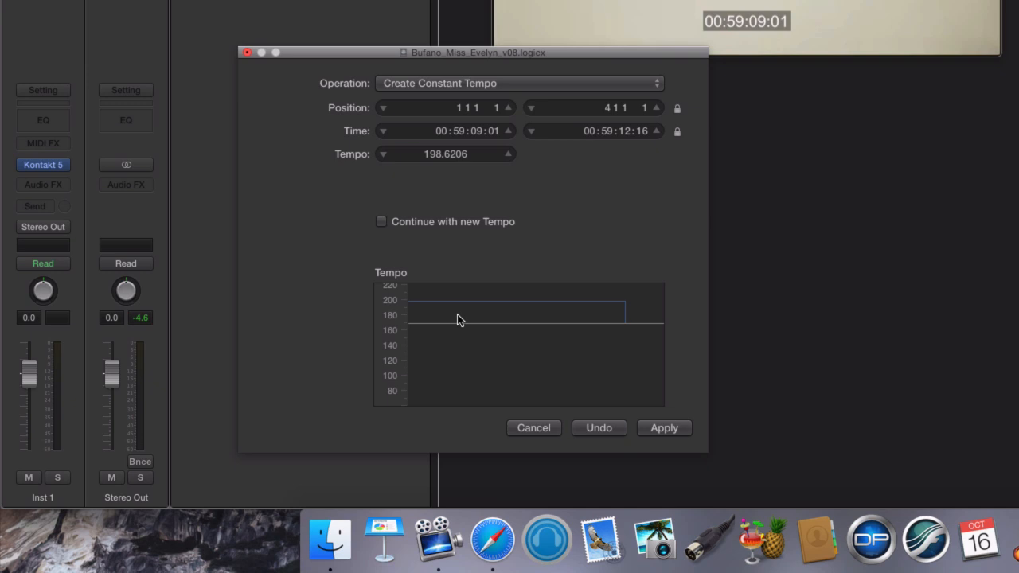
mouse_move(486, 343)
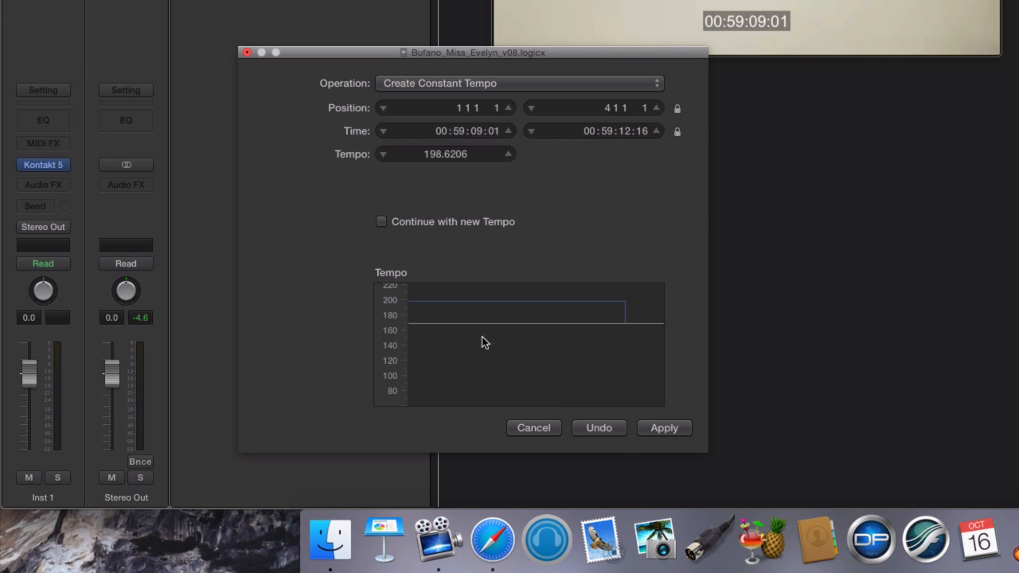
mouse_move(412, 229)
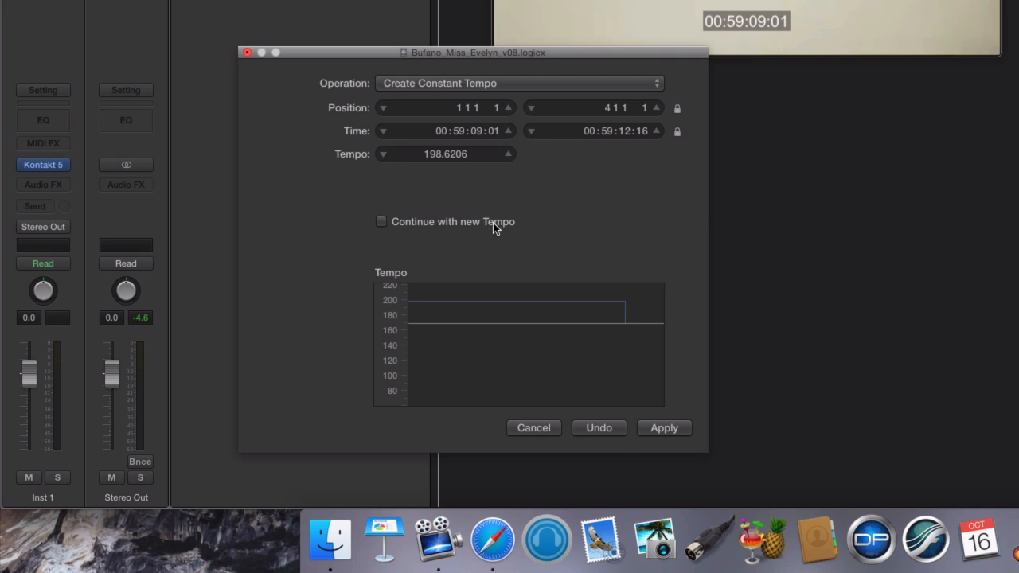
mouse_move(477, 235)
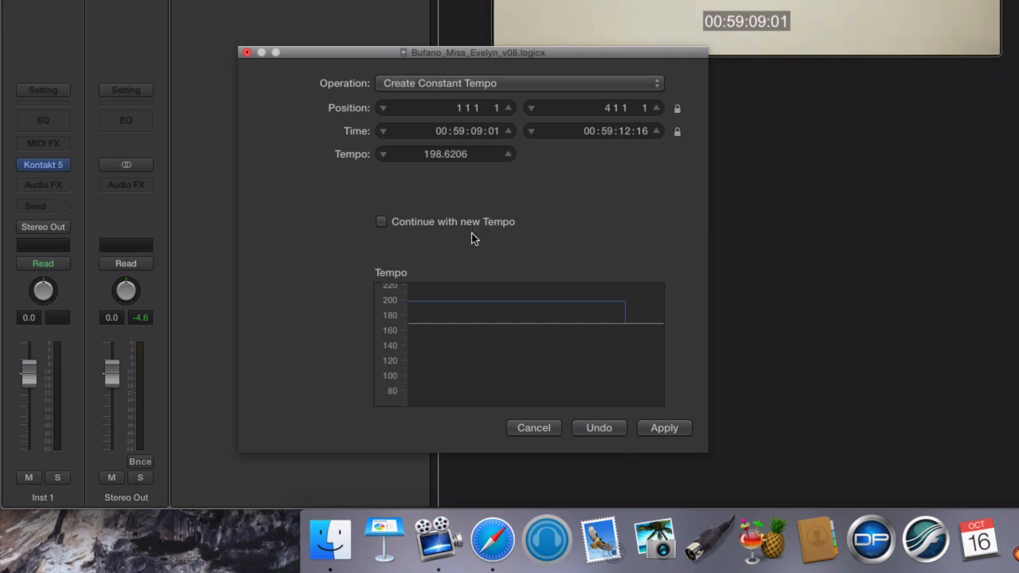
mouse_move(487, 245)
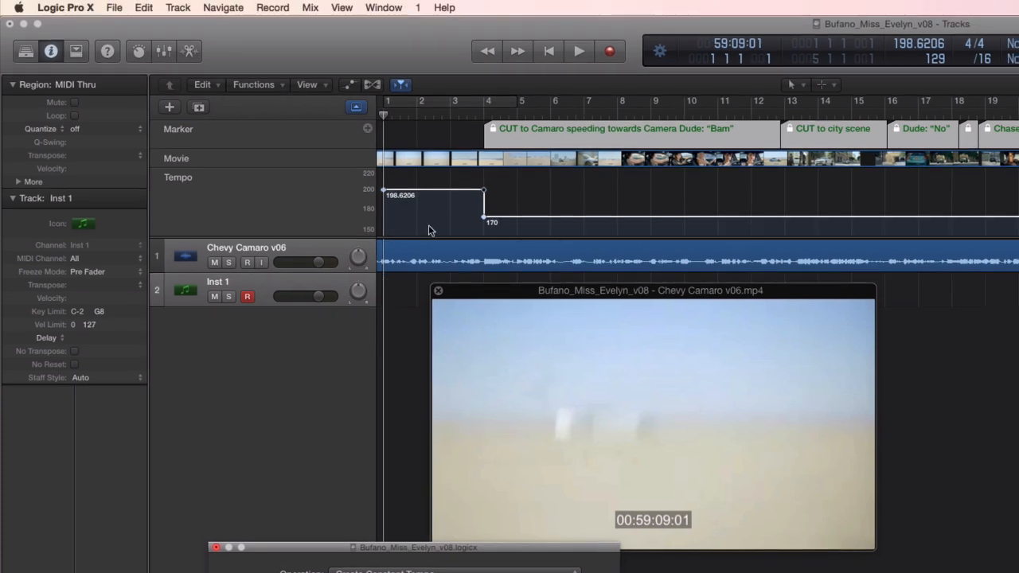
mouse_move(483, 215)
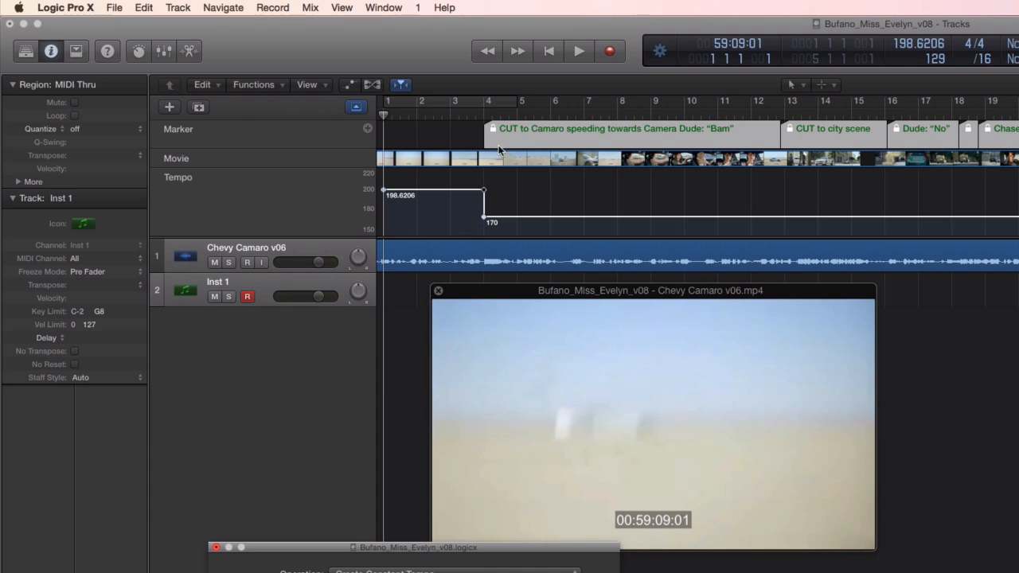
mouse_move(487, 140)
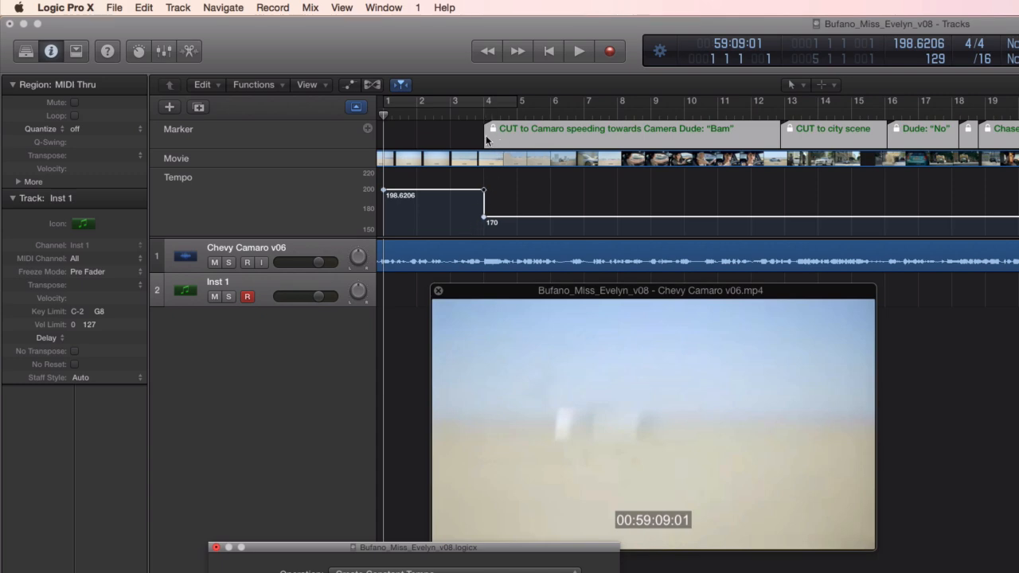
mouse_move(547, 197)
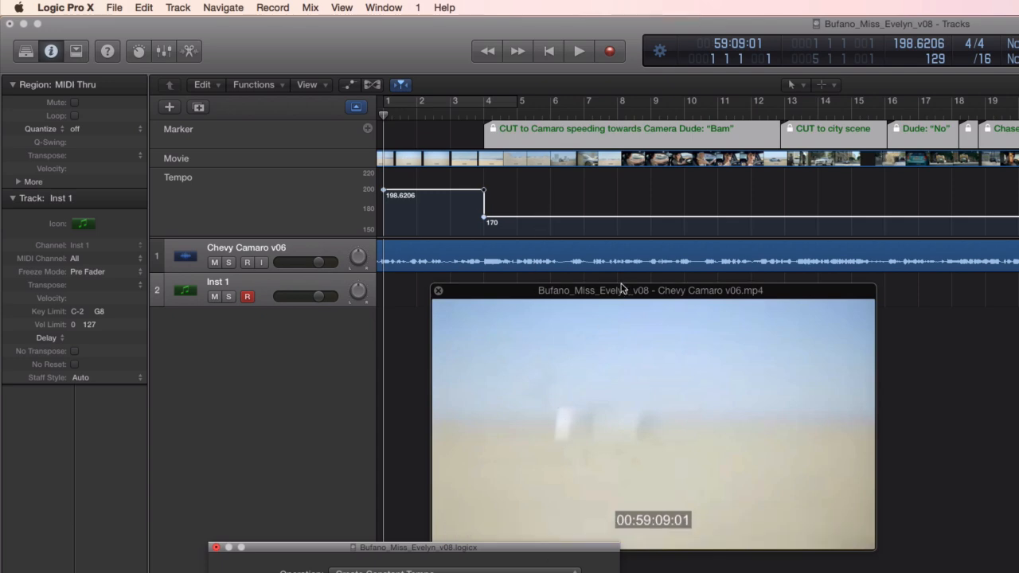
mouse_move(697, 191)
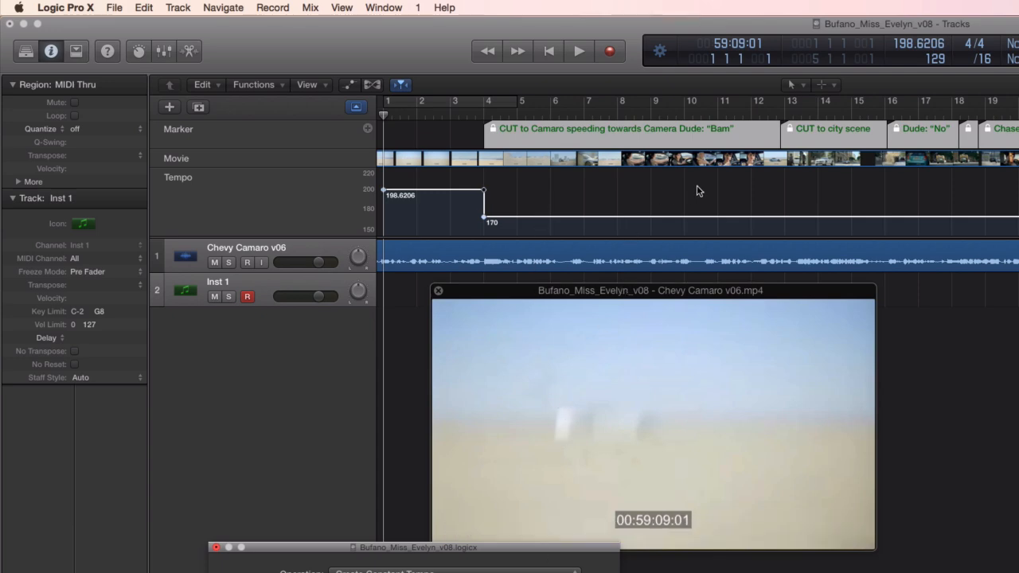
mouse_move(793, 137)
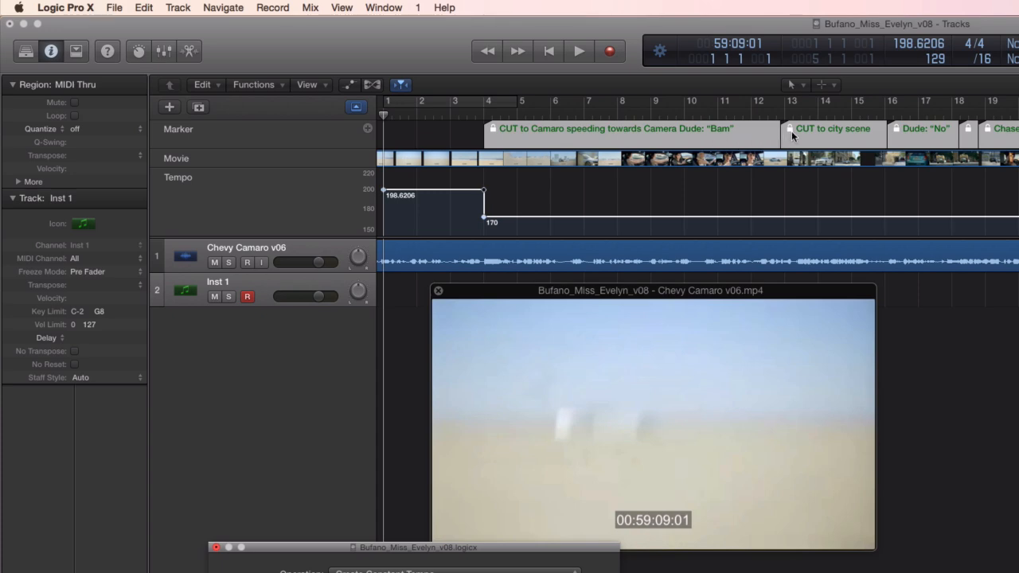
mouse_move(815, 140)
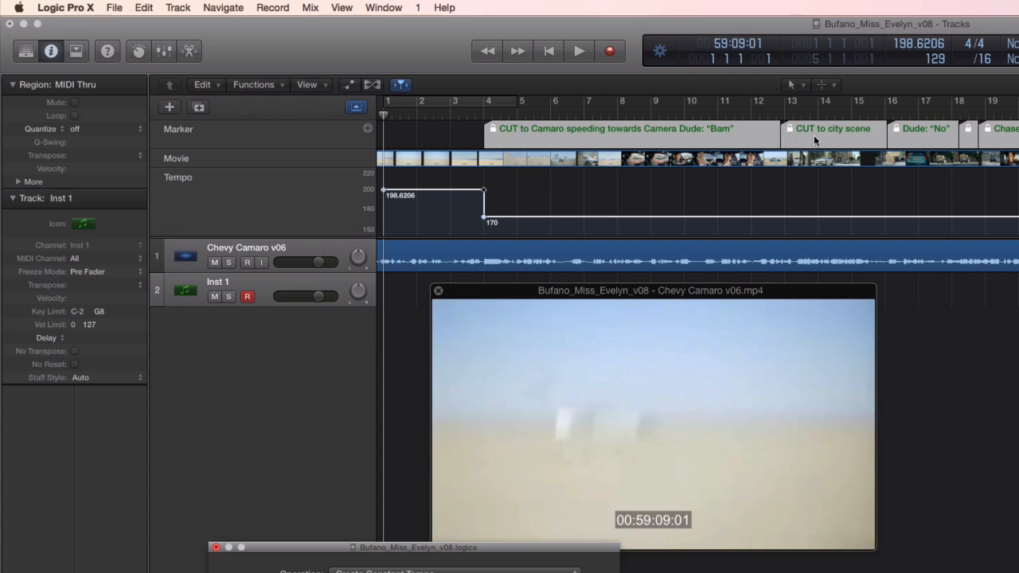
mouse_move(792, 169)
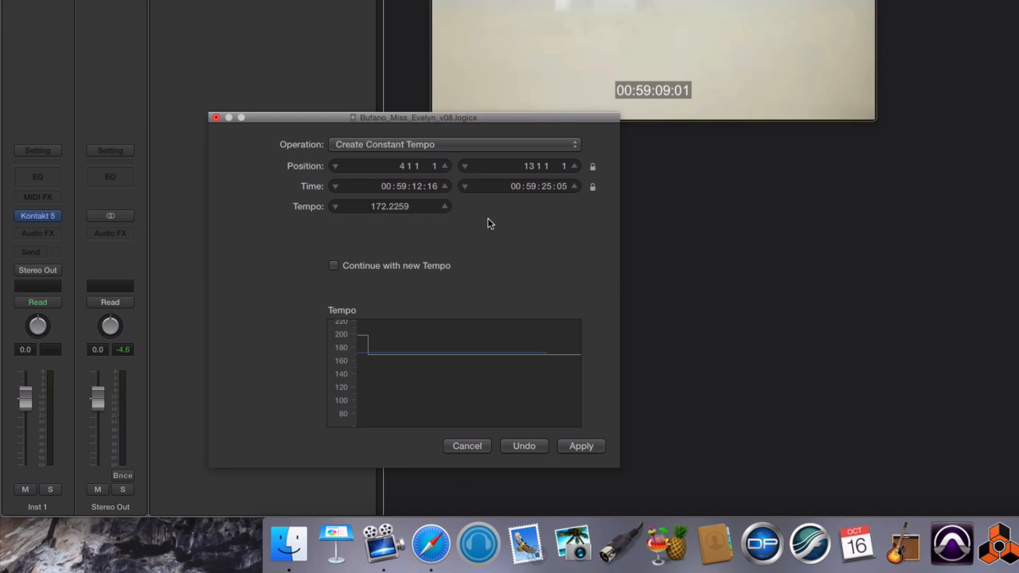
mouse_move(510, 230)
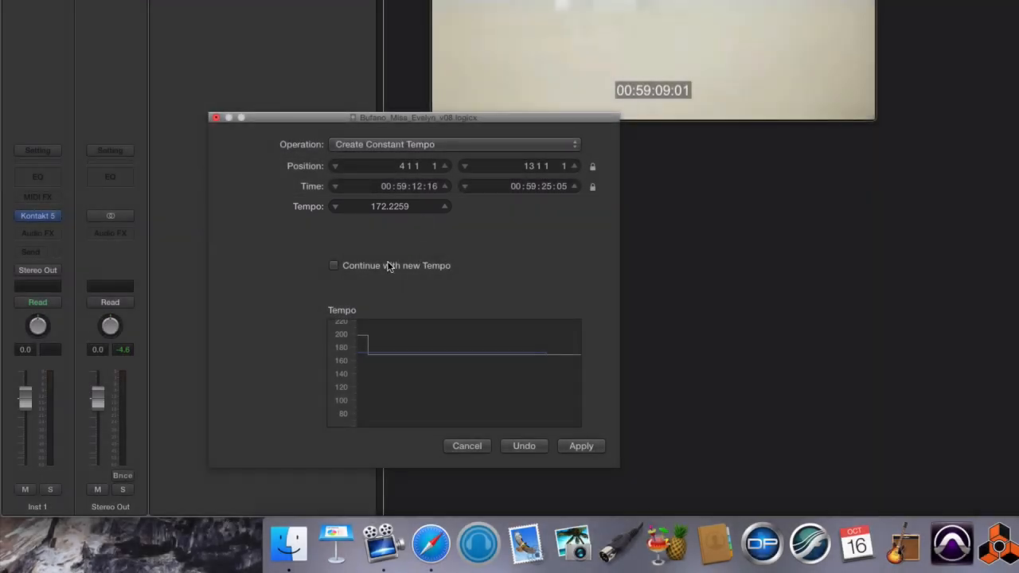
- Tick Continue with new Tempo so 172.2259 carries on past bar 13
click(334, 264)
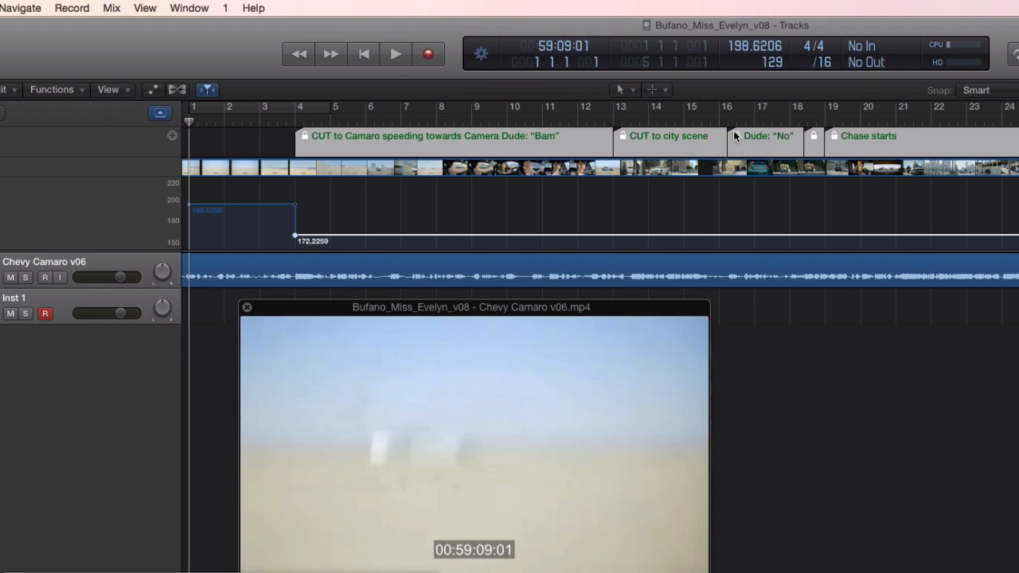
mouse_move(762, 150)
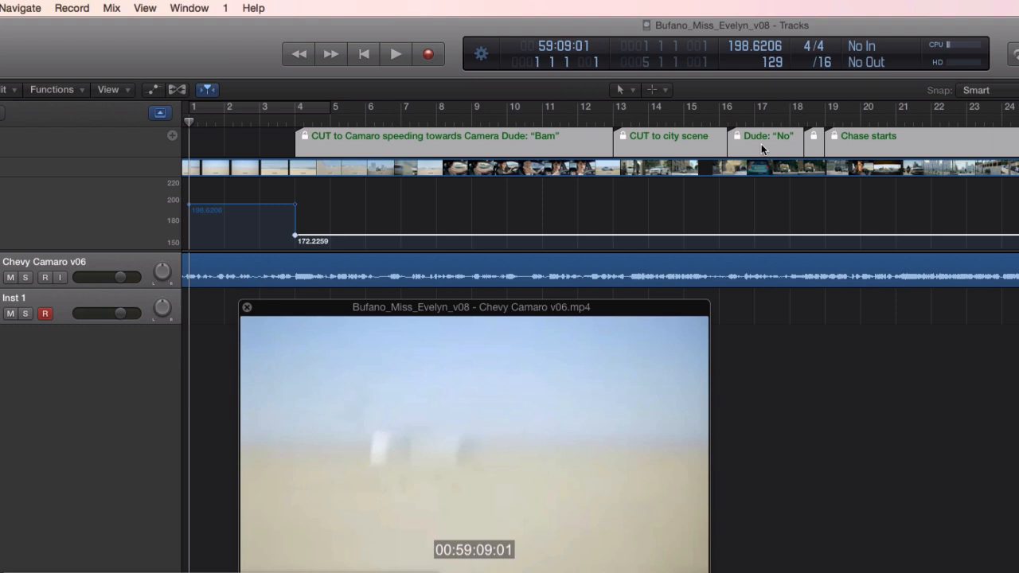
mouse_move(764, 150)
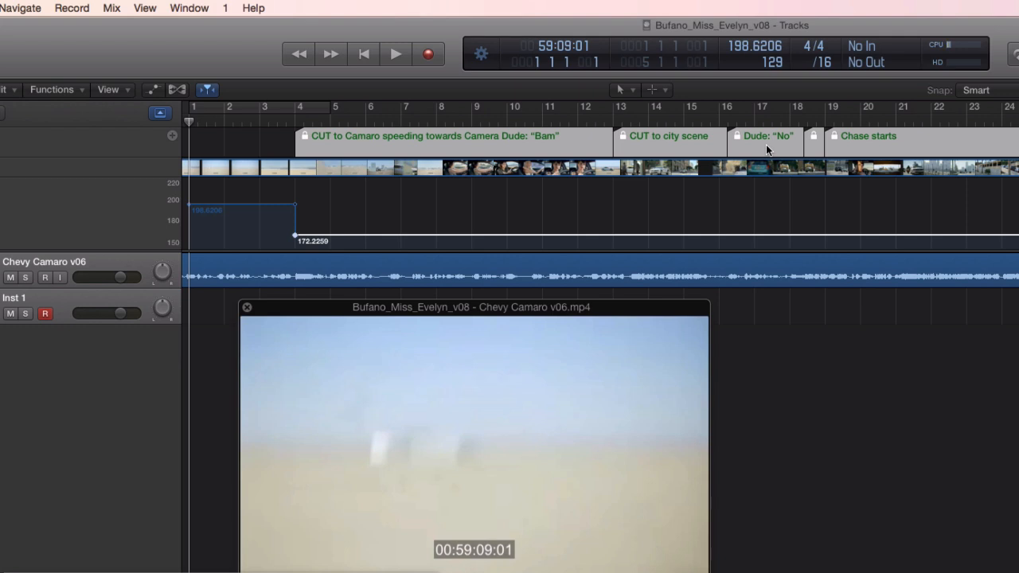
mouse_move(665, 129)
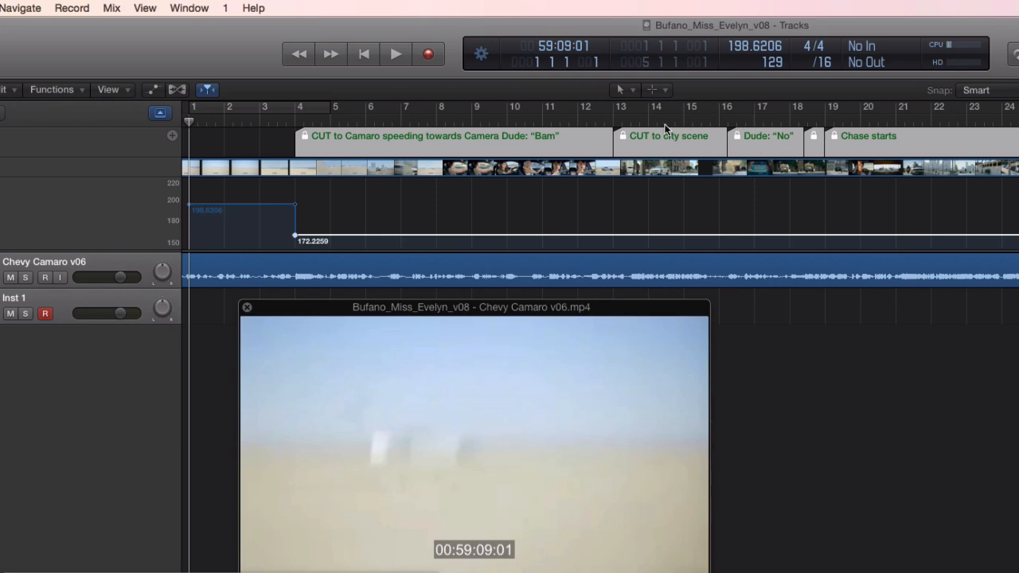
- Show the Marker list to read each scene cut's timecode, e.g. Chase starts at 00:59:33:13
click(395, 54)
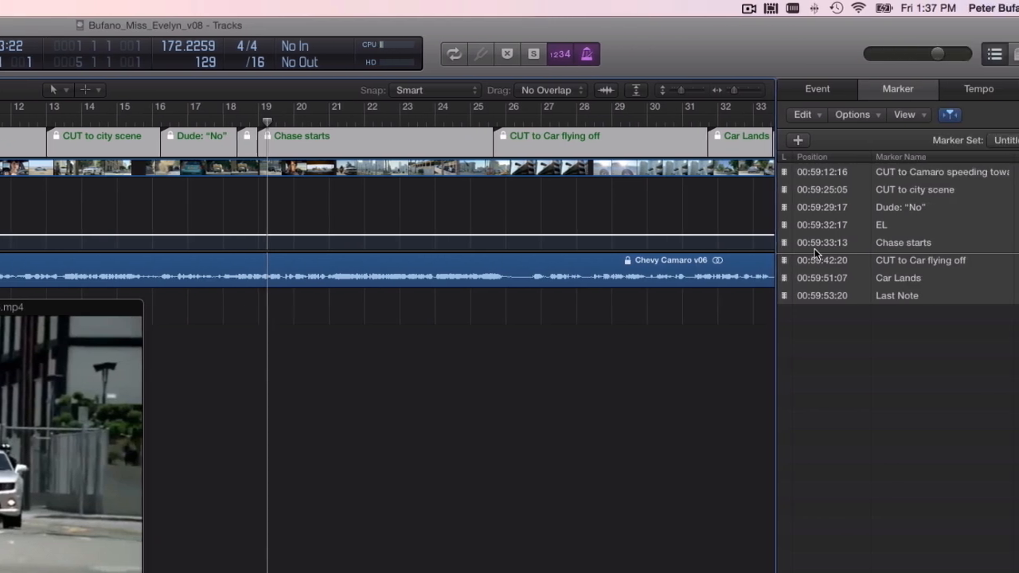
- Apply a constant tempo from bar 16 to bar 19, landing Chase starts on bar 19
click(900, 241)
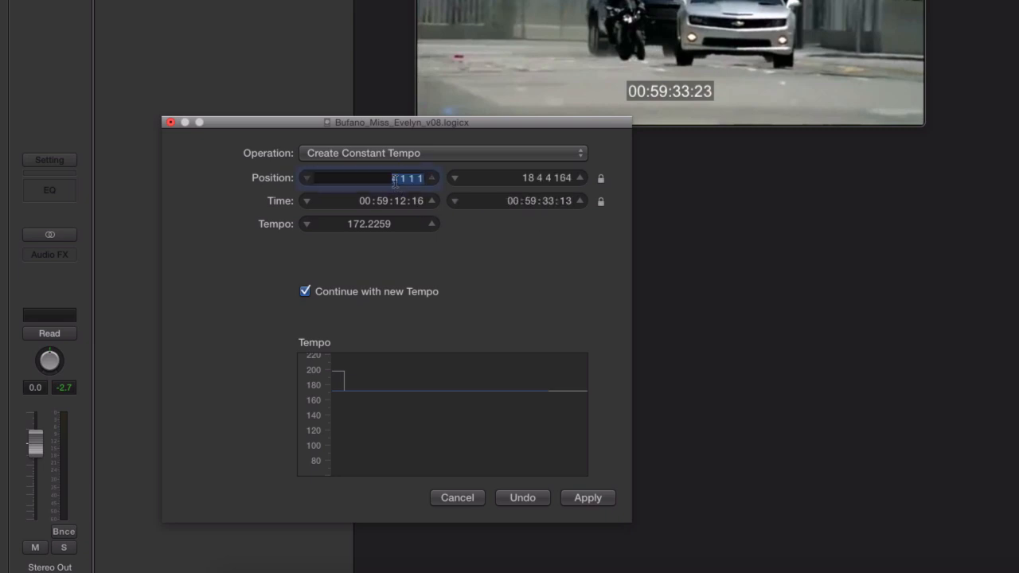
text(16)
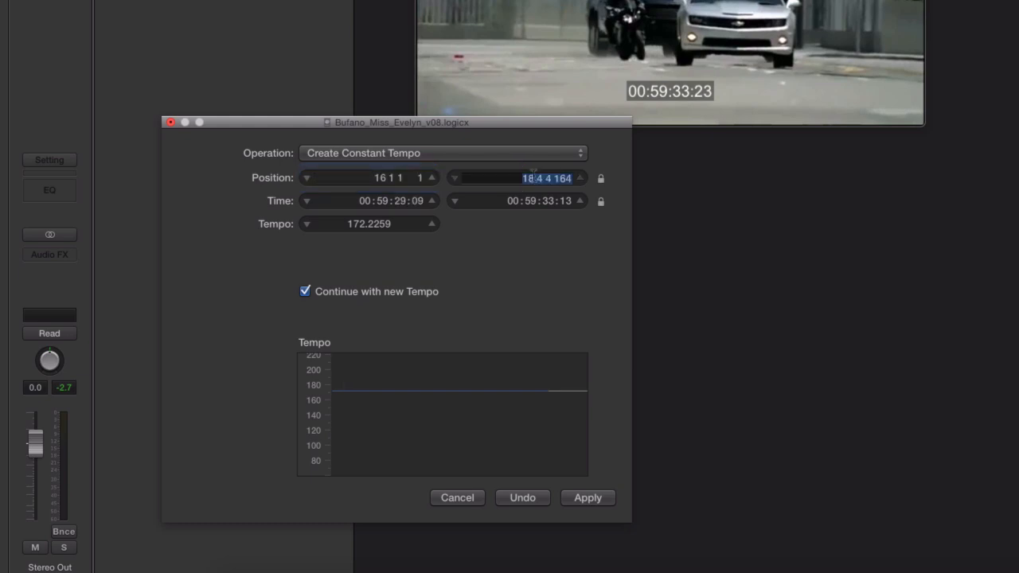
text(19 1 1   1)
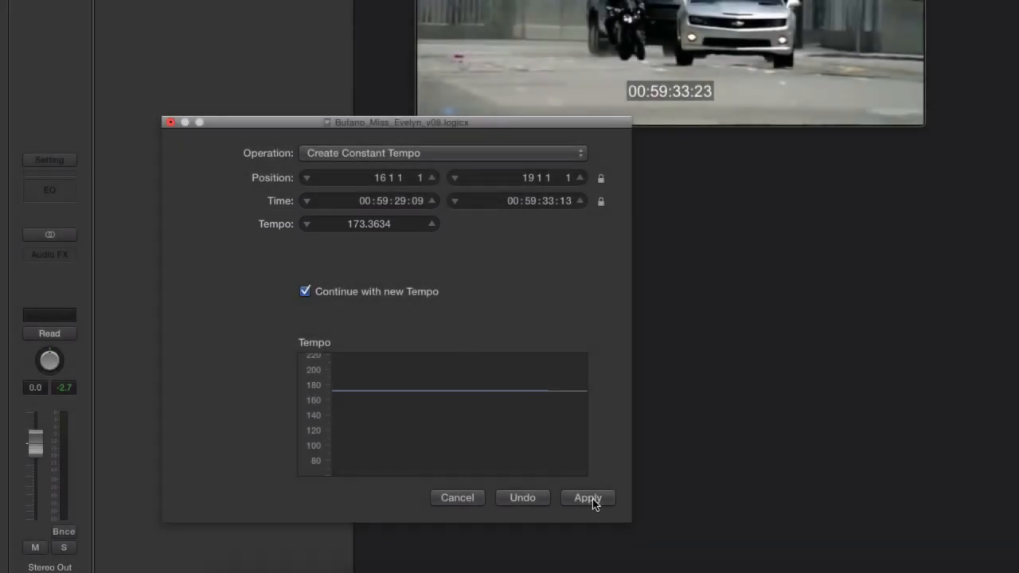
click(588, 496)
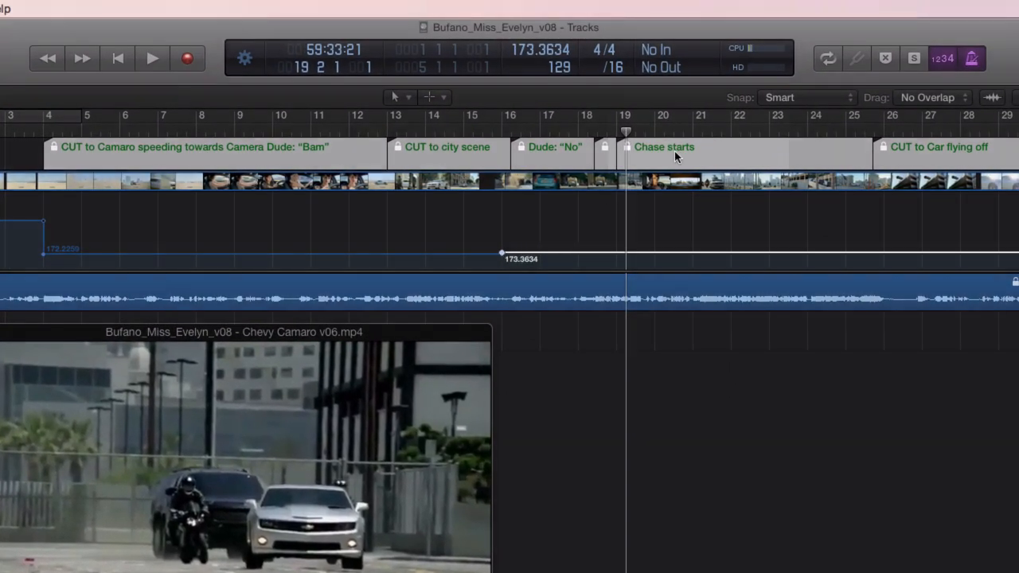
click(665, 146)
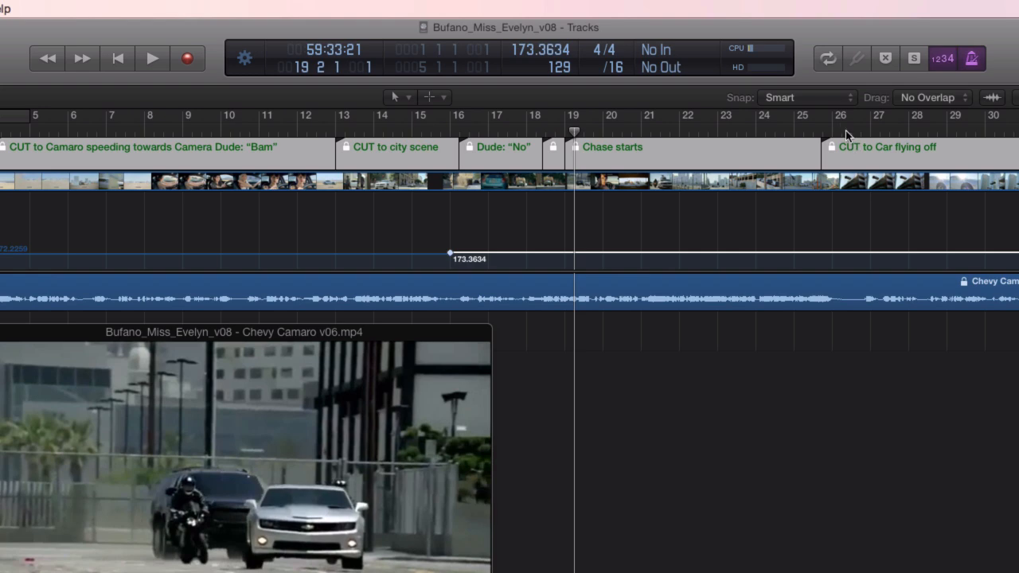
mouse_move(866, 232)
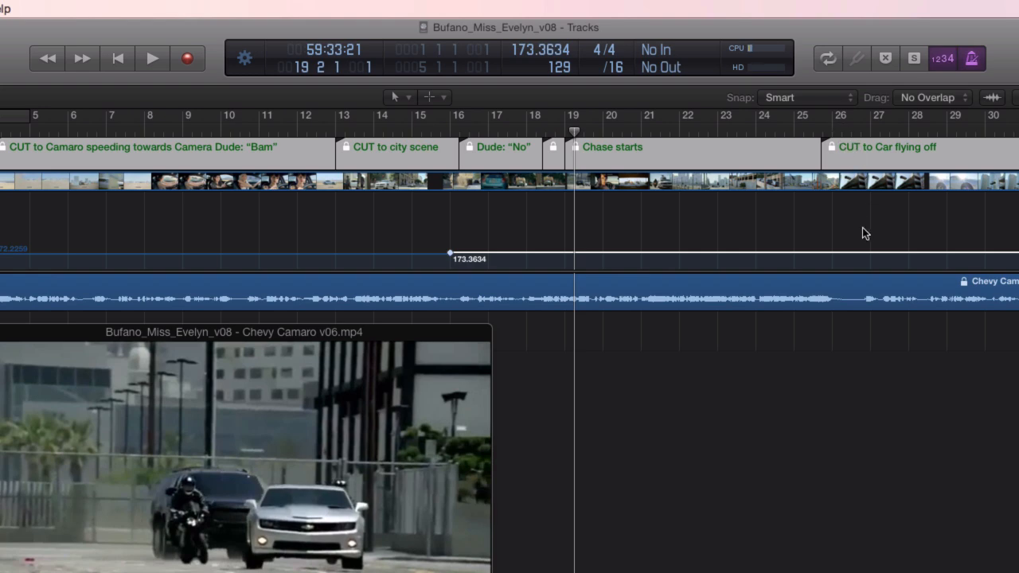
mouse_move(849, 186)
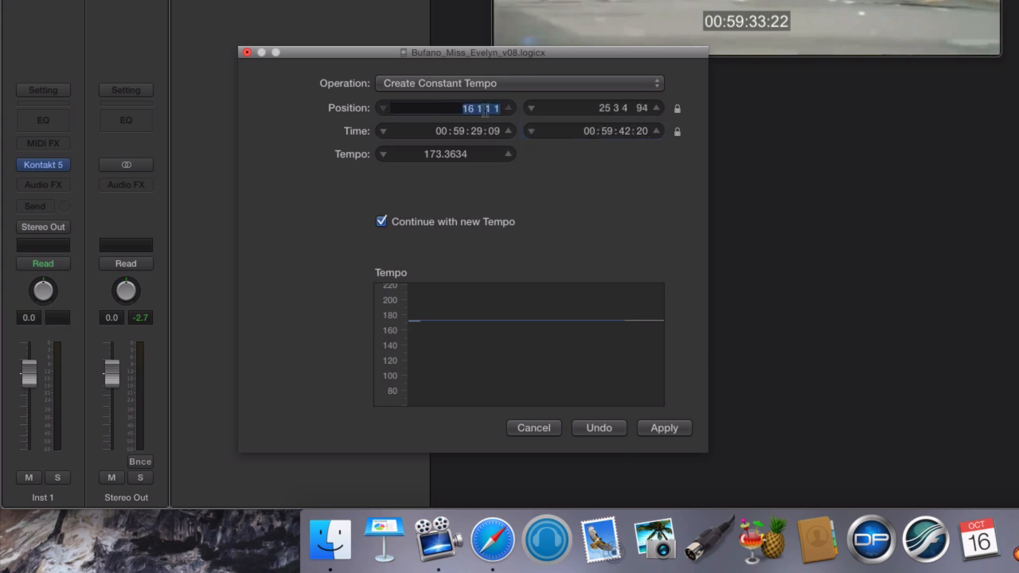
- Apply a constant tempo from bar 19 to bar 26, placing Car flying off on bar 26
text(19)
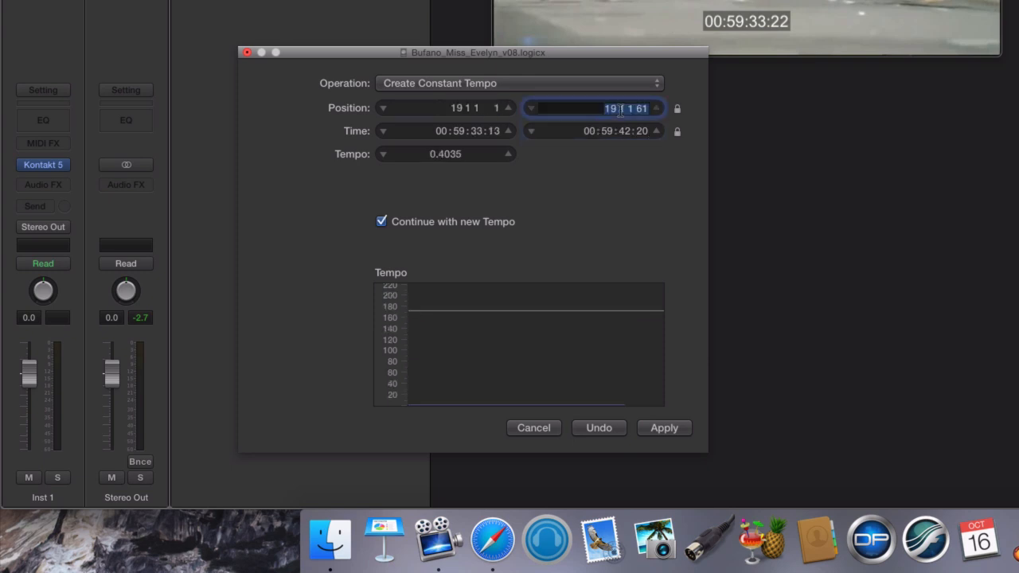
text(26)
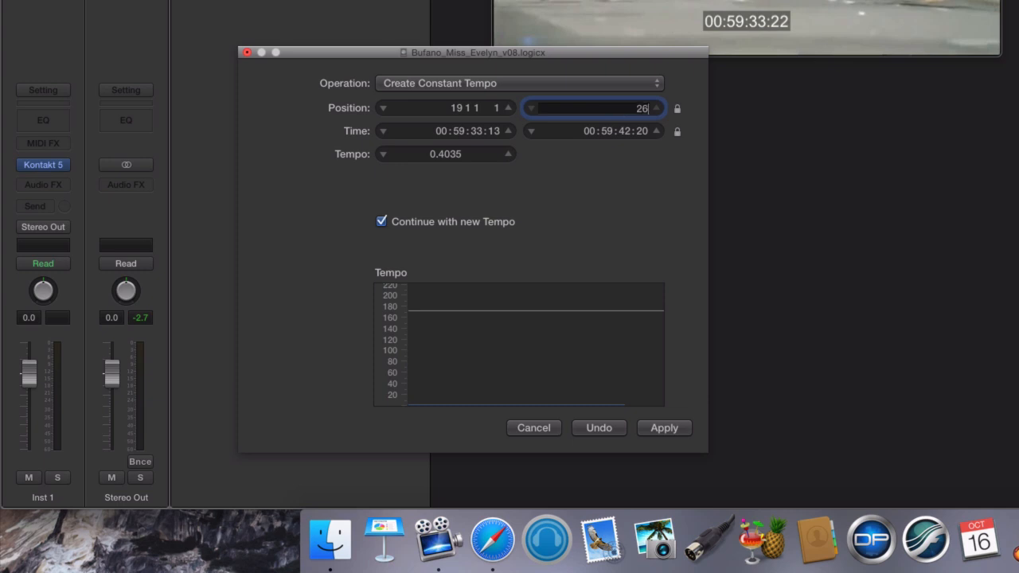
key(Return)
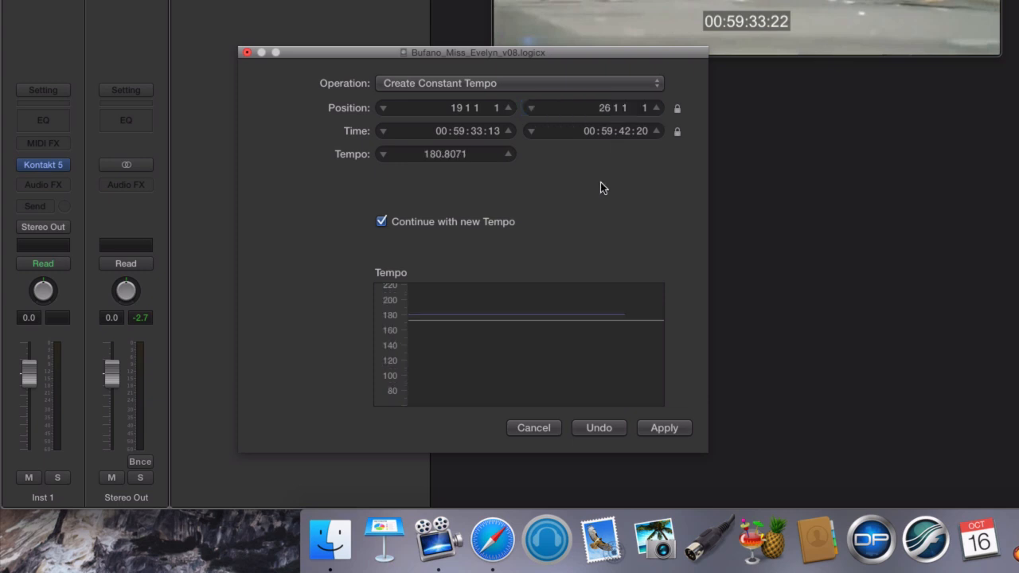
mouse_move(527, 184)
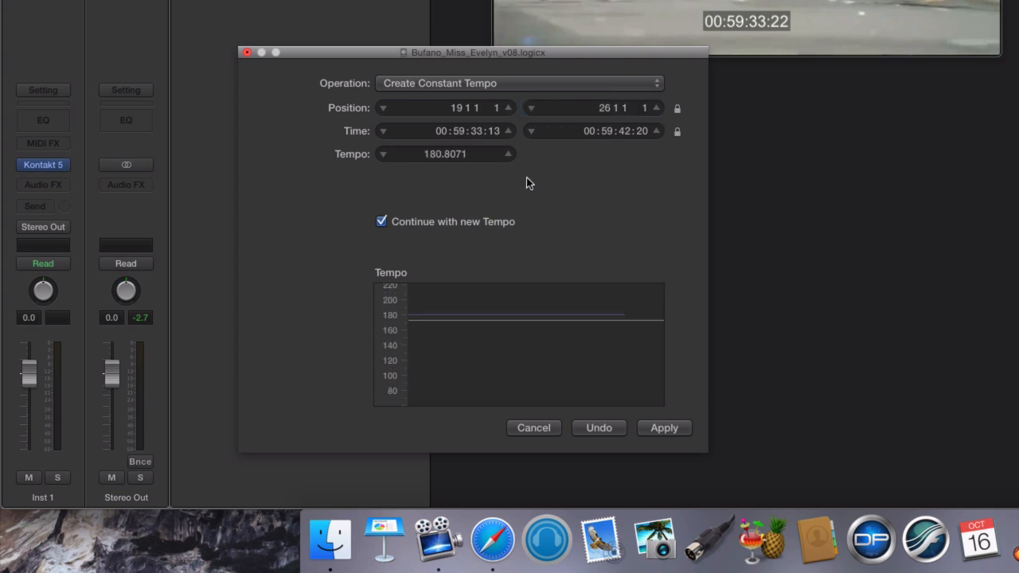
click(446, 153)
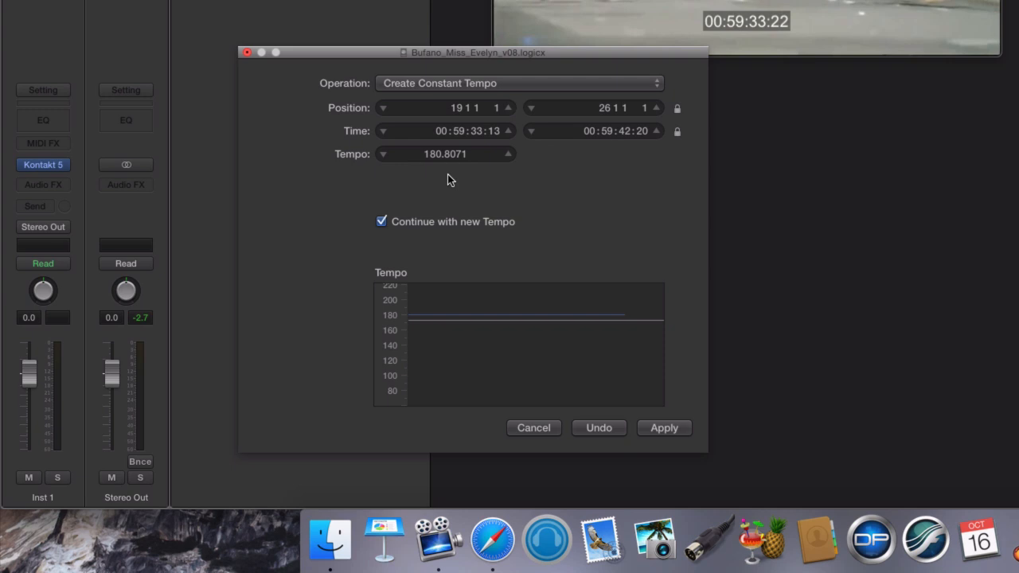
mouse_move(524, 185)
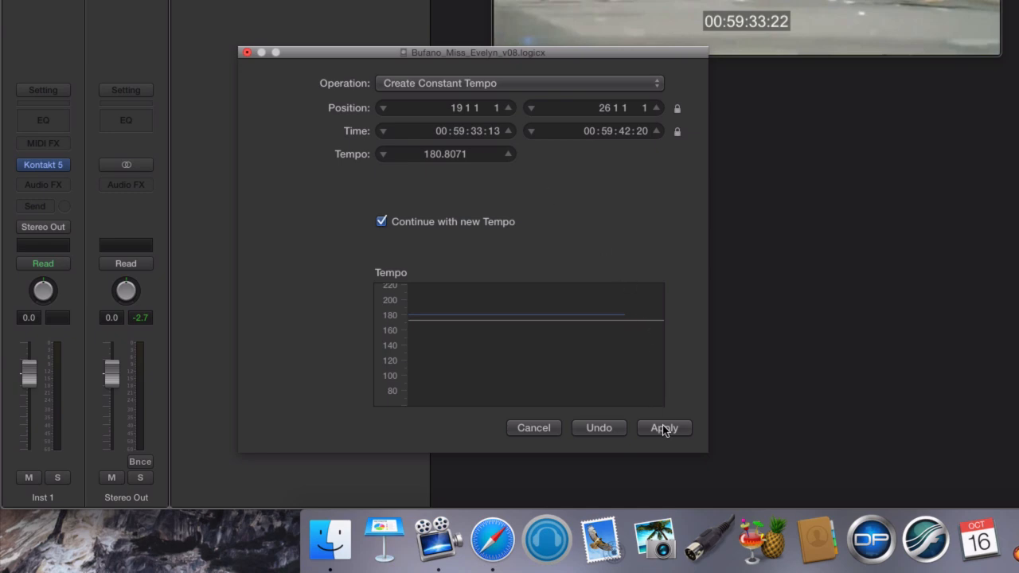
click(662, 426)
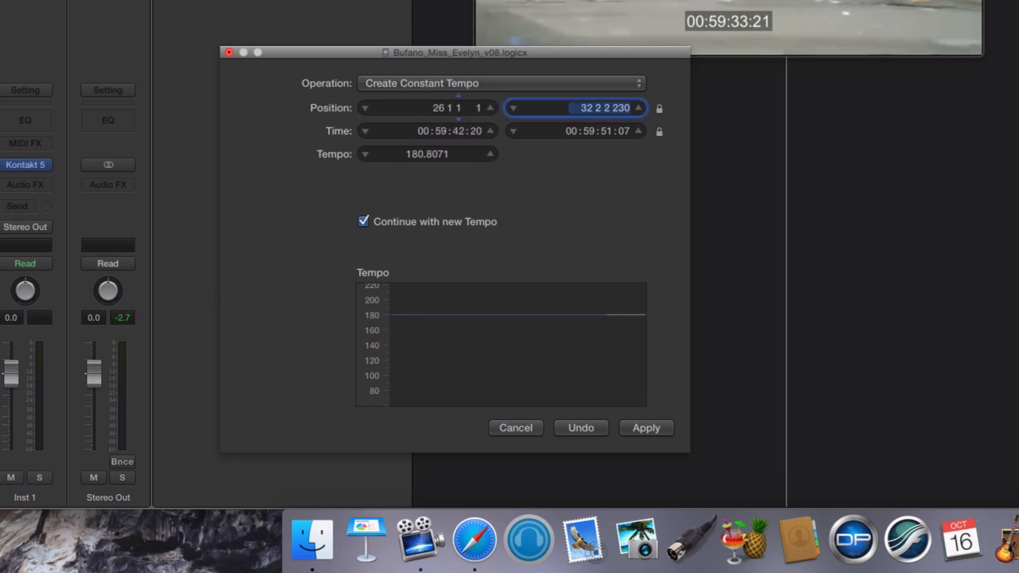
- Apply 170.2463 from bar 26 to 32 without continuing, so 180.8071 resumes after Car Lands
text(32)
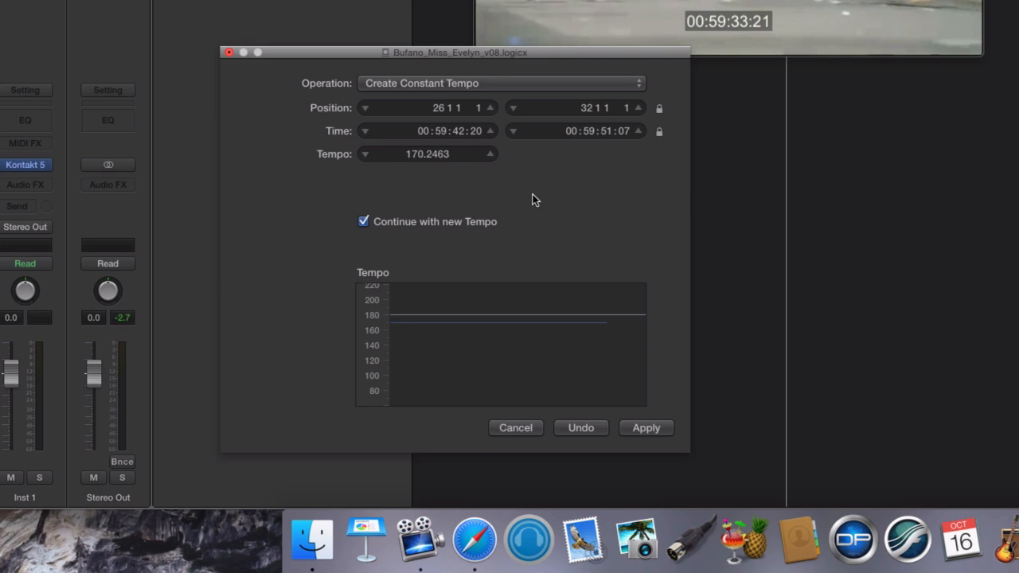
mouse_move(365, 233)
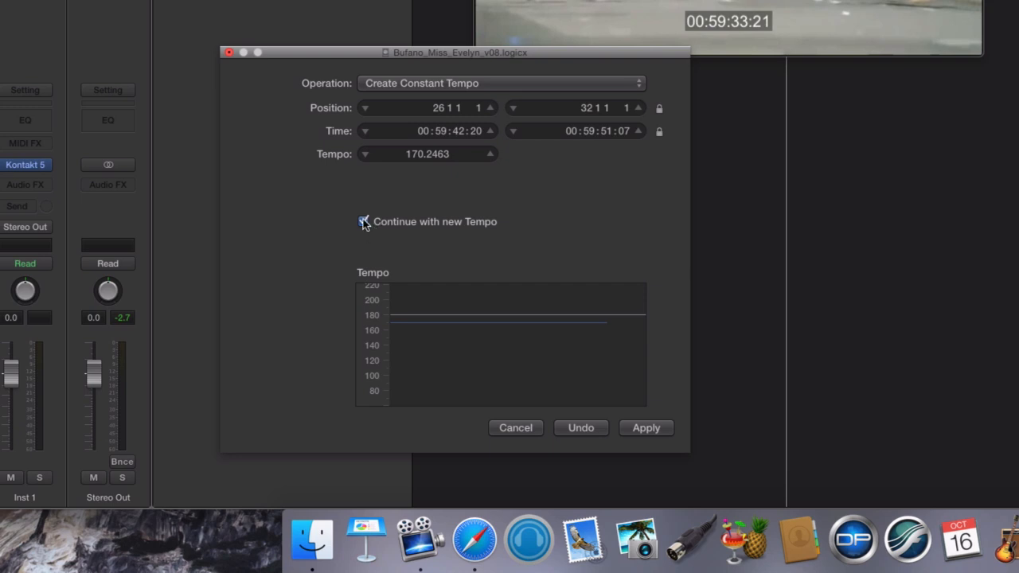
click(363, 222)
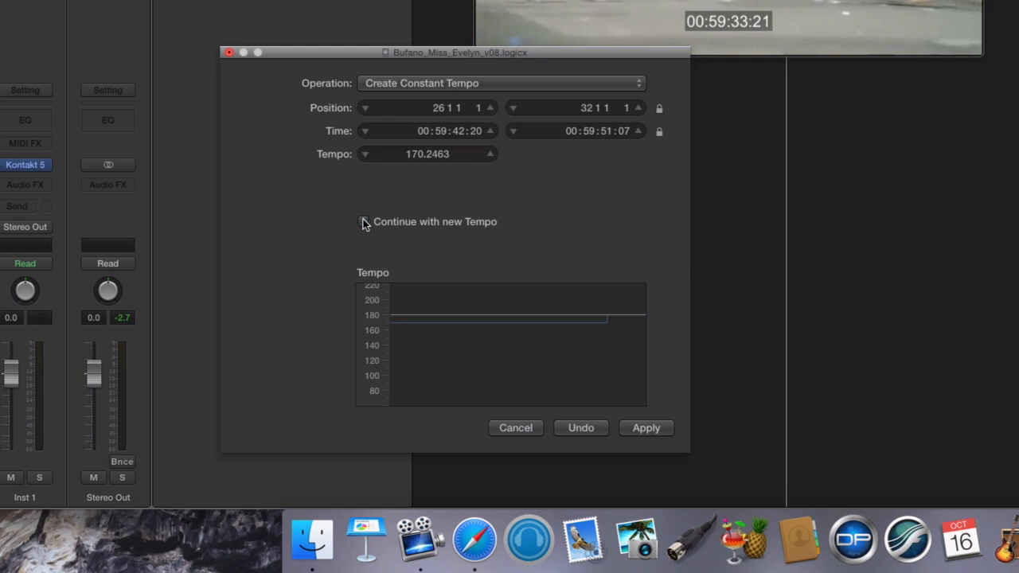
mouse_move(490, 215)
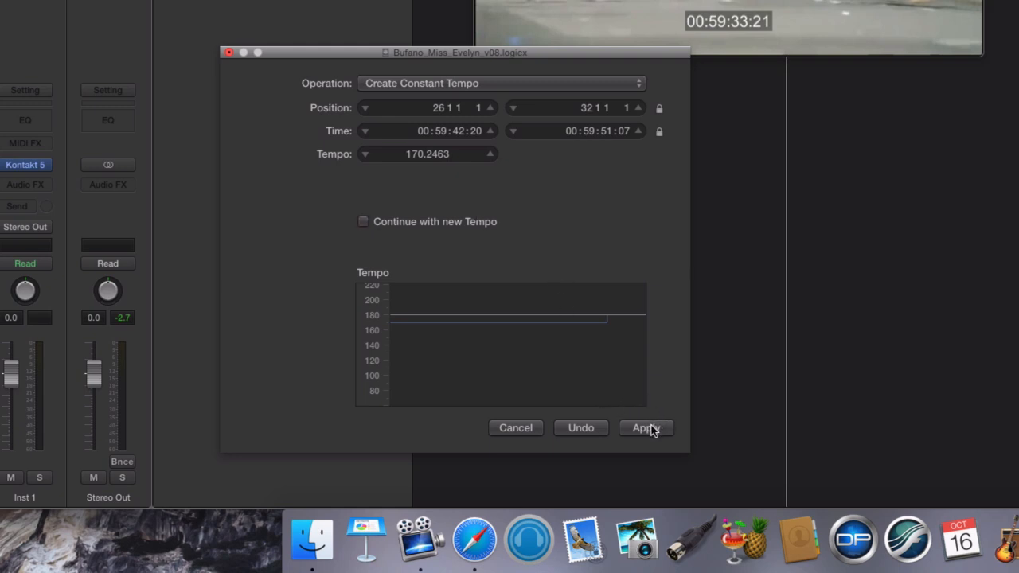
click(644, 427)
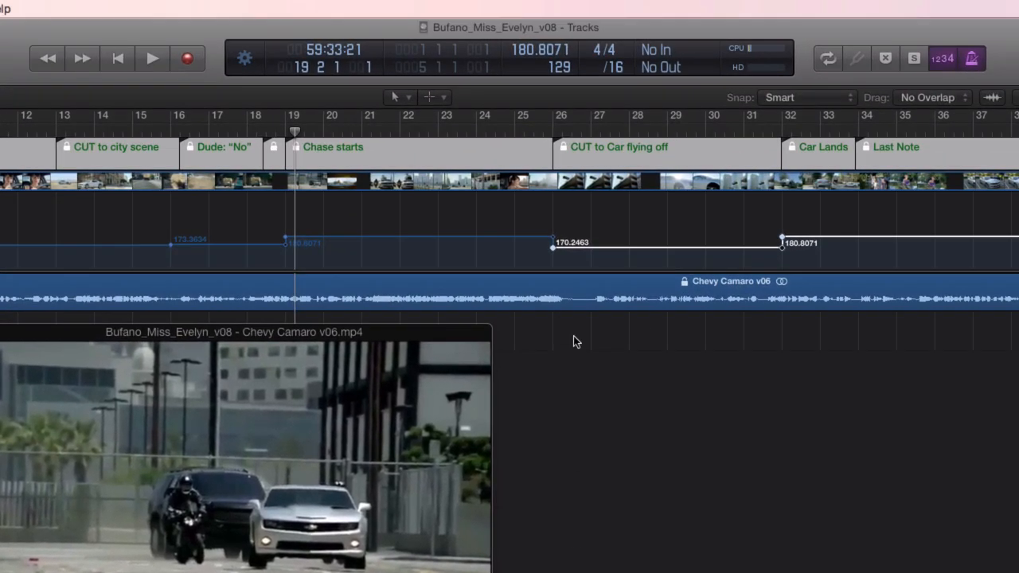
mouse_move(699, 255)
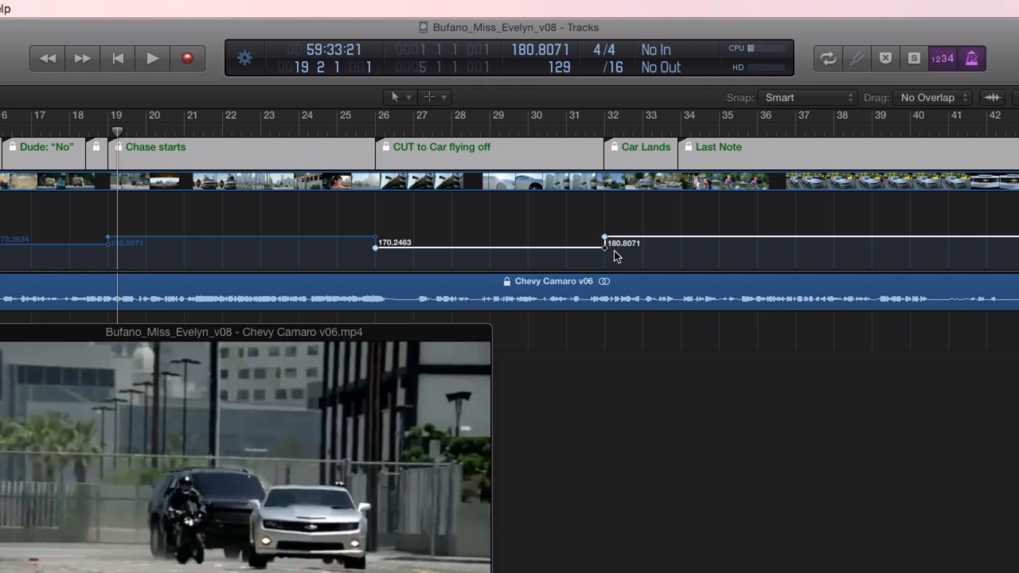
mouse_move(628, 207)
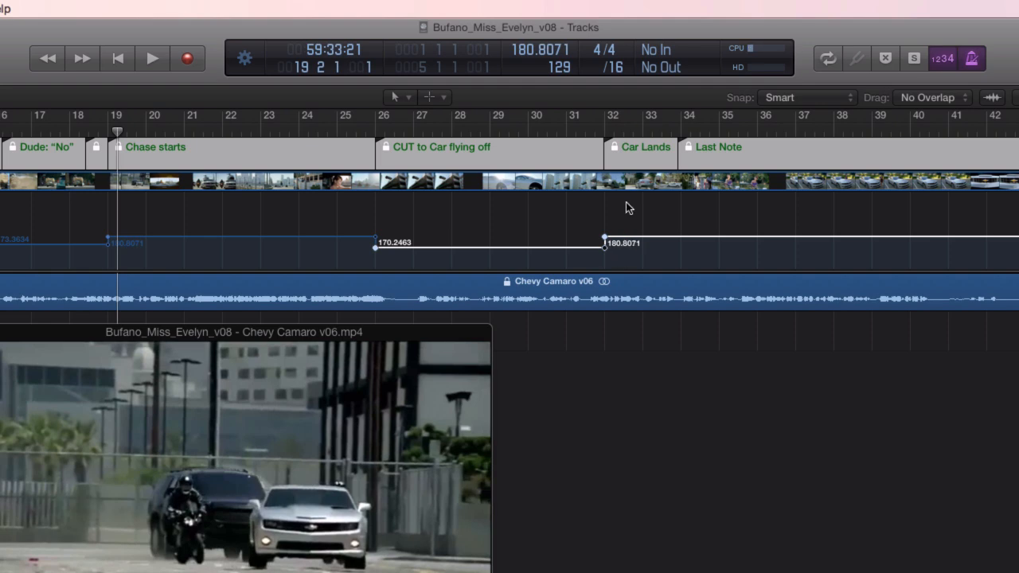
mouse_move(653, 212)
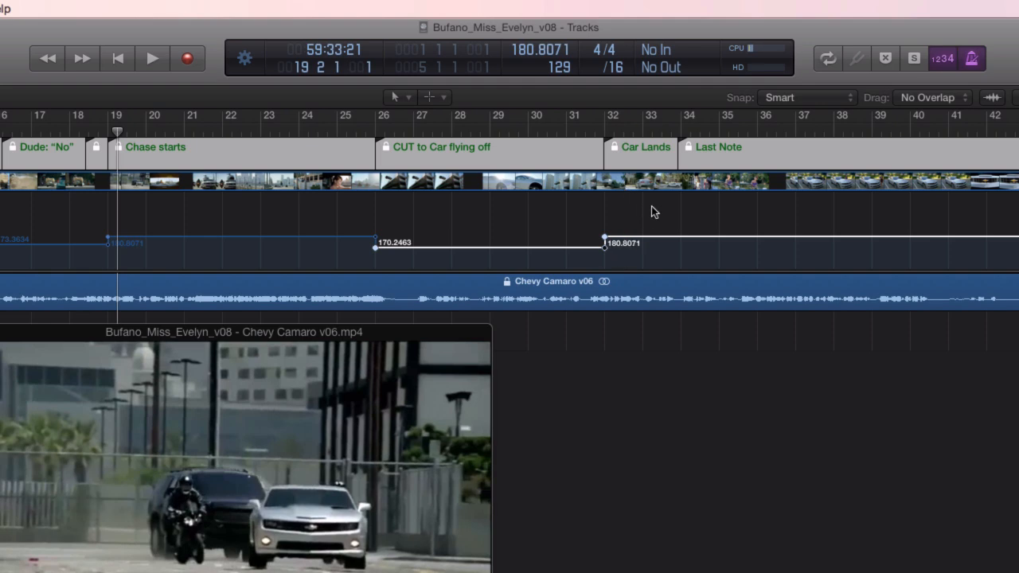
mouse_move(676, 157)
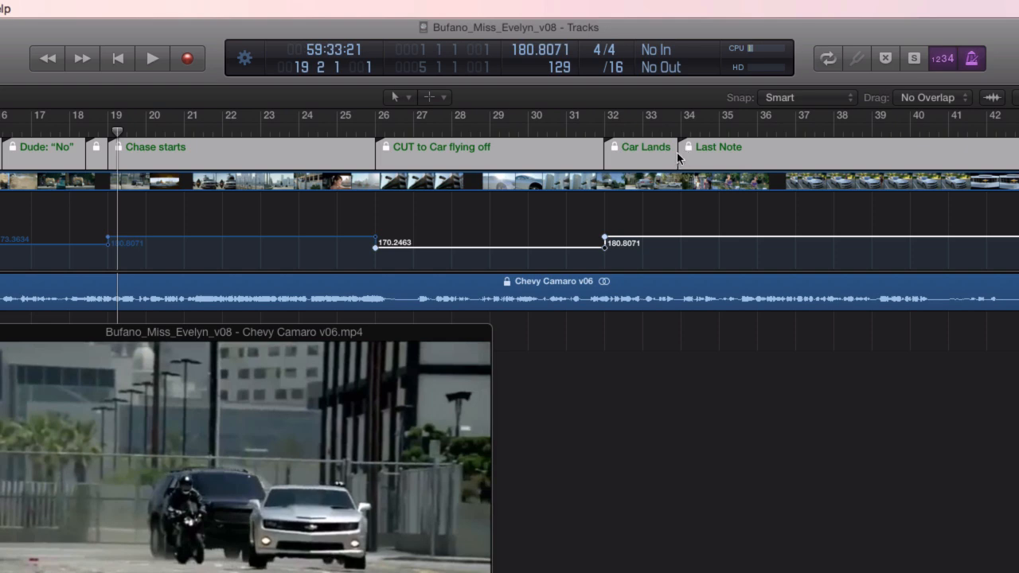
mouse_move(686, 158)
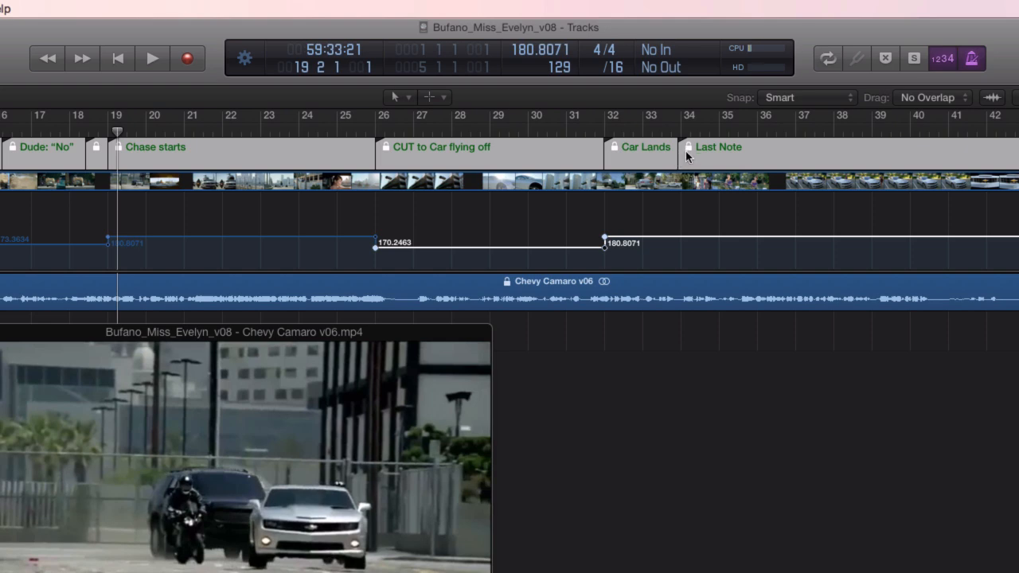
mouse_move(665, 369)
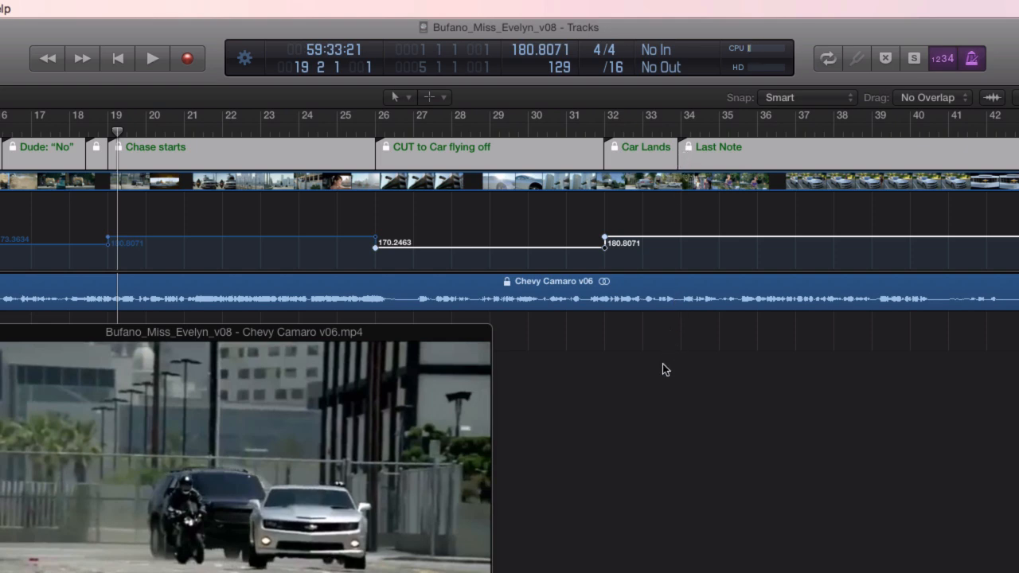